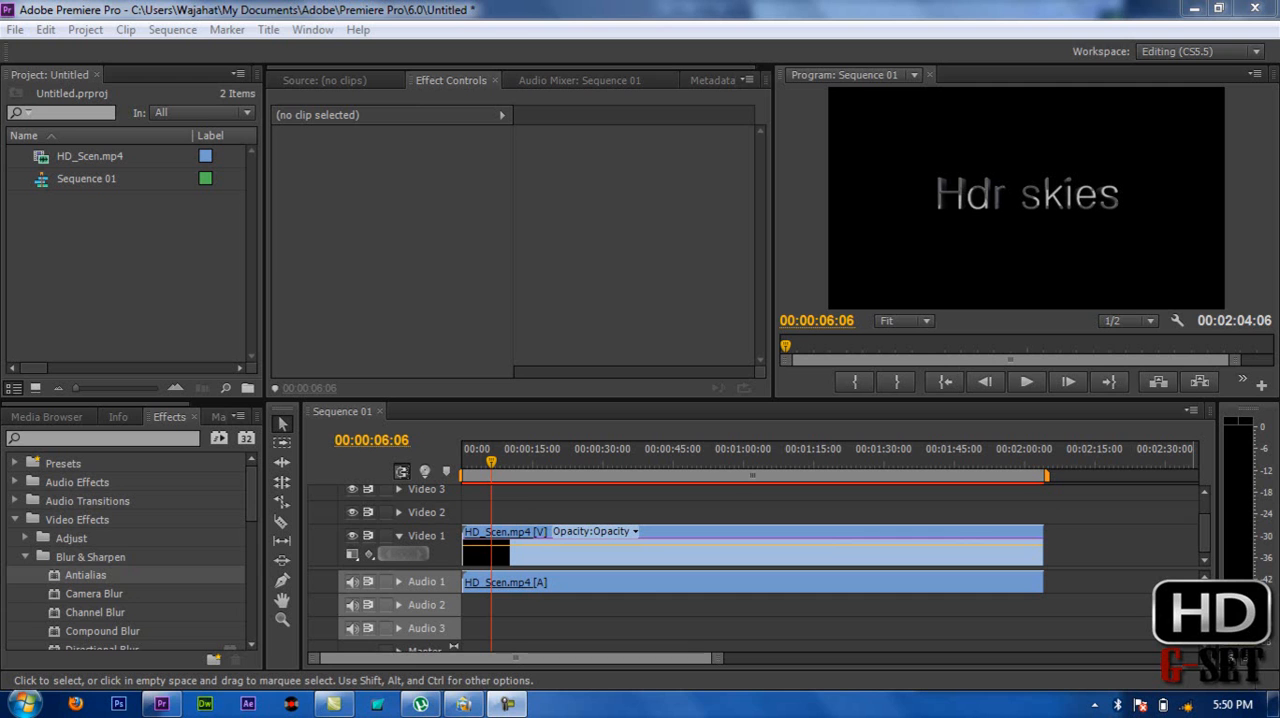
mouse_move(528, 332)
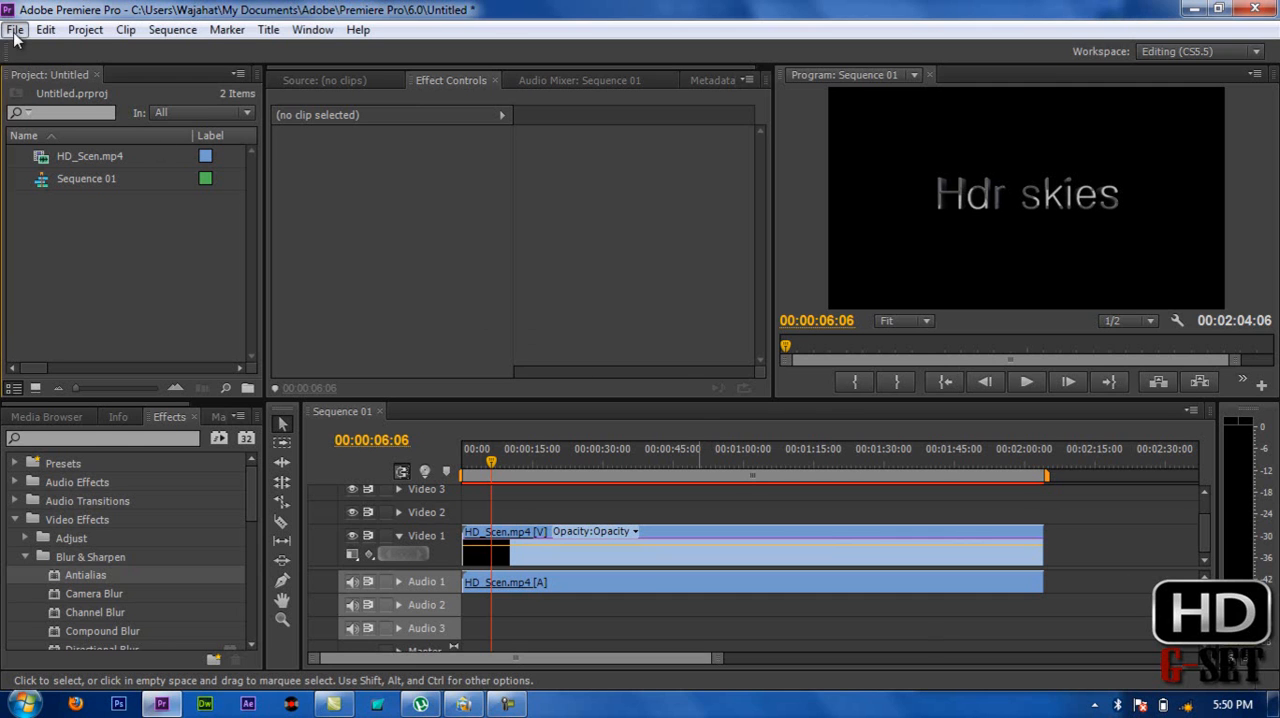
- Browse the File, Clip and Help menus looking for the export command
left_click(16, 28)
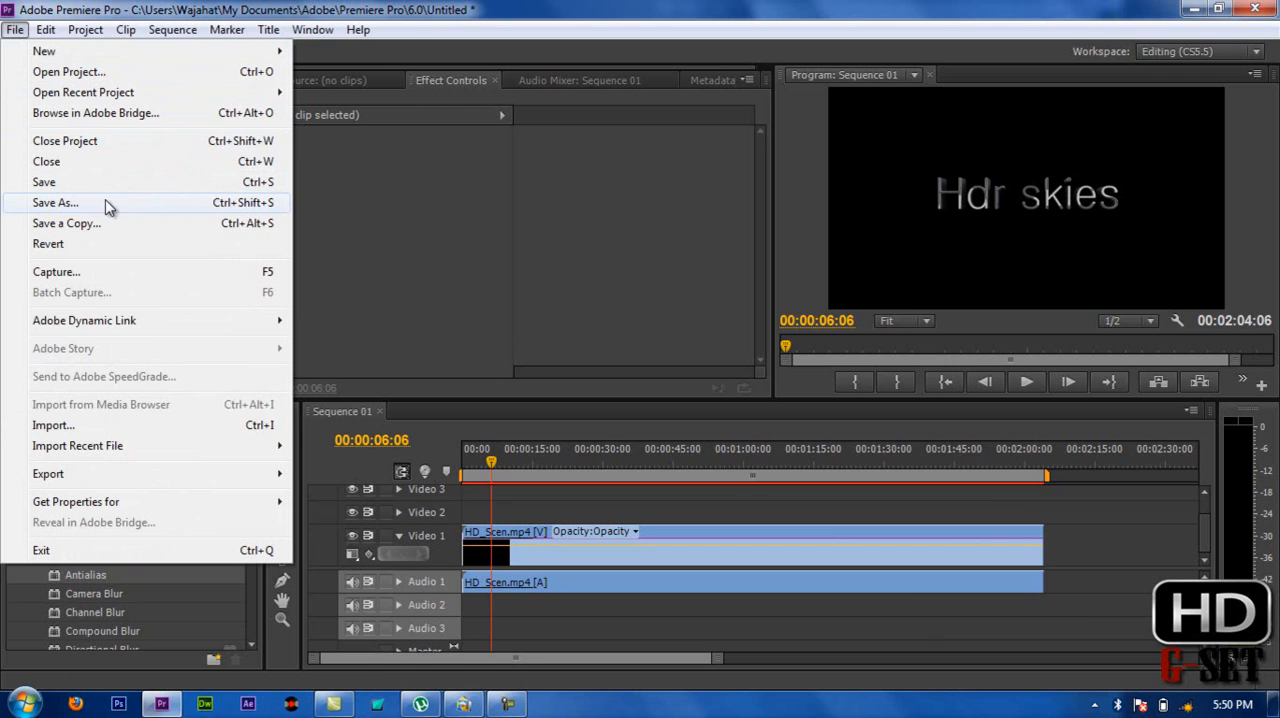
left_click(124, 28)
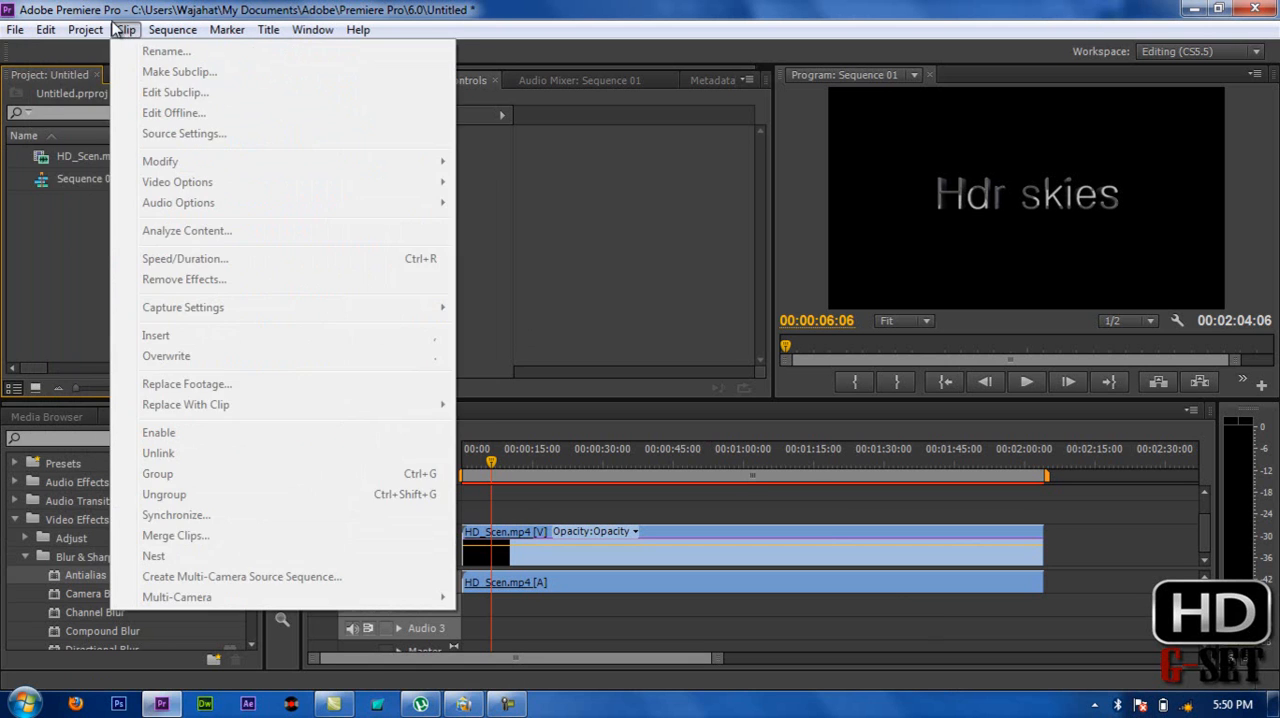
left_click(356, 28)
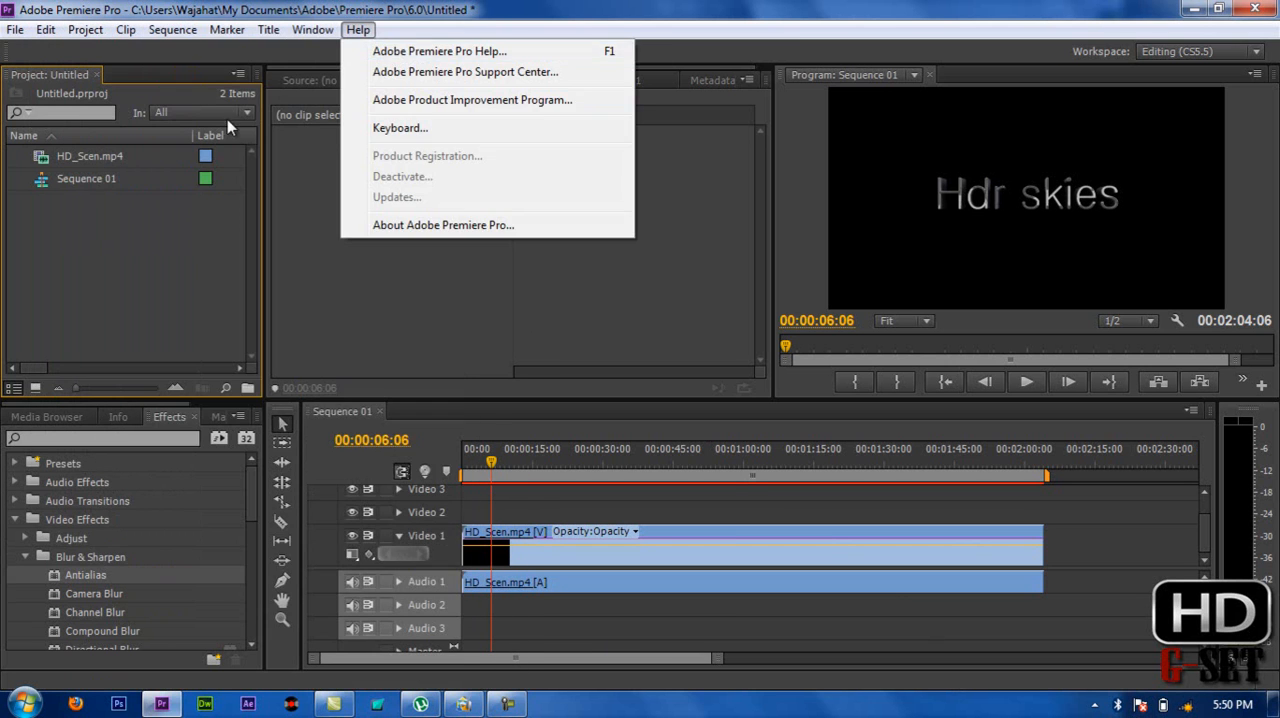
left_click(16, 28)
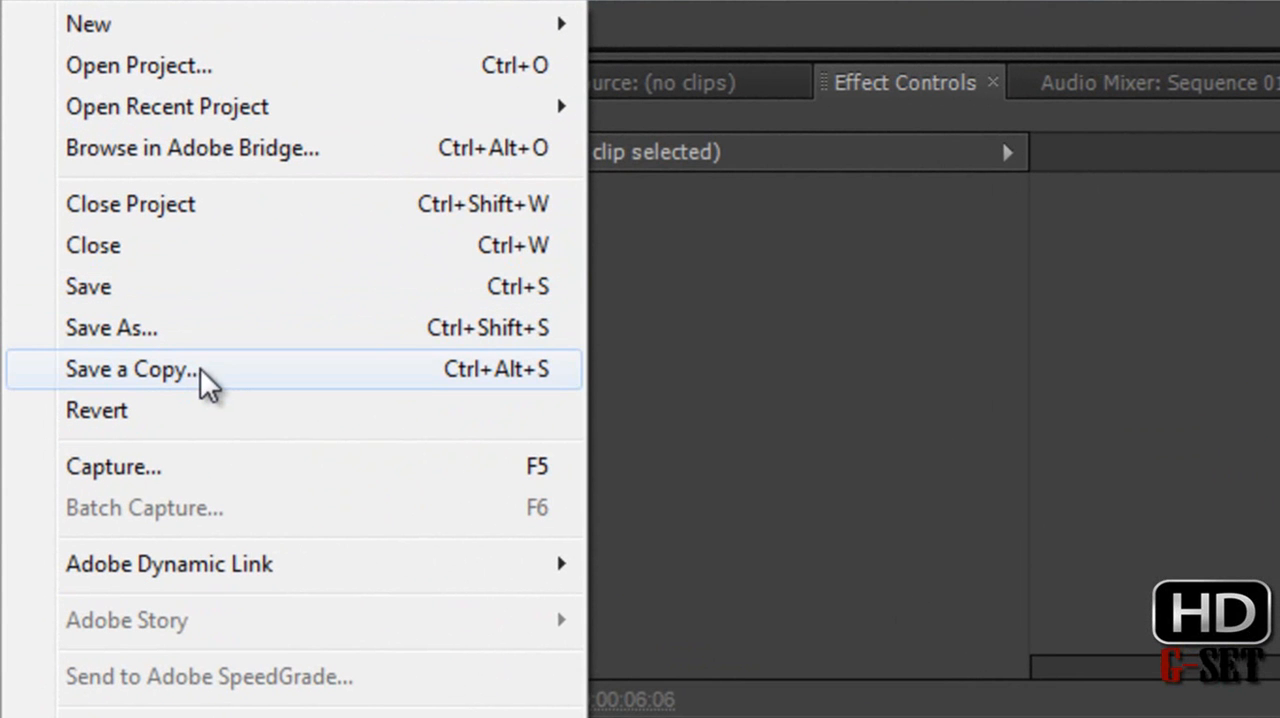
mouse_move(250, 328)
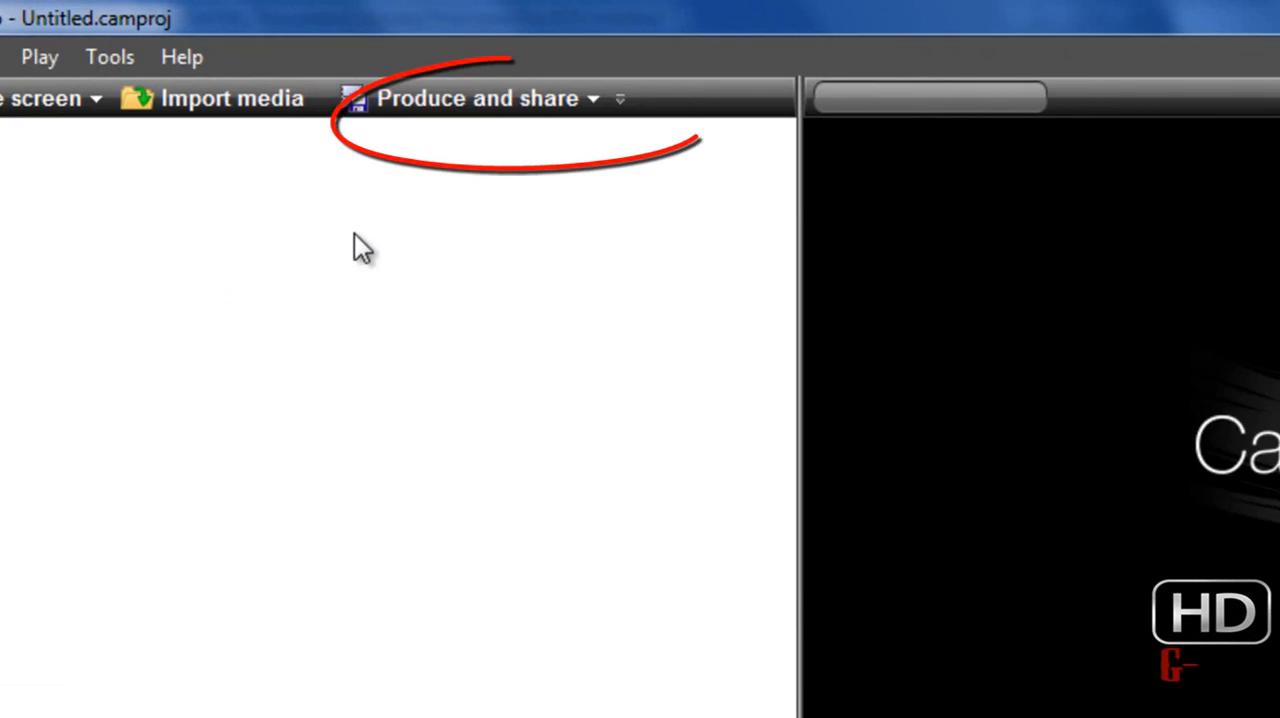
left_click(478, 98)
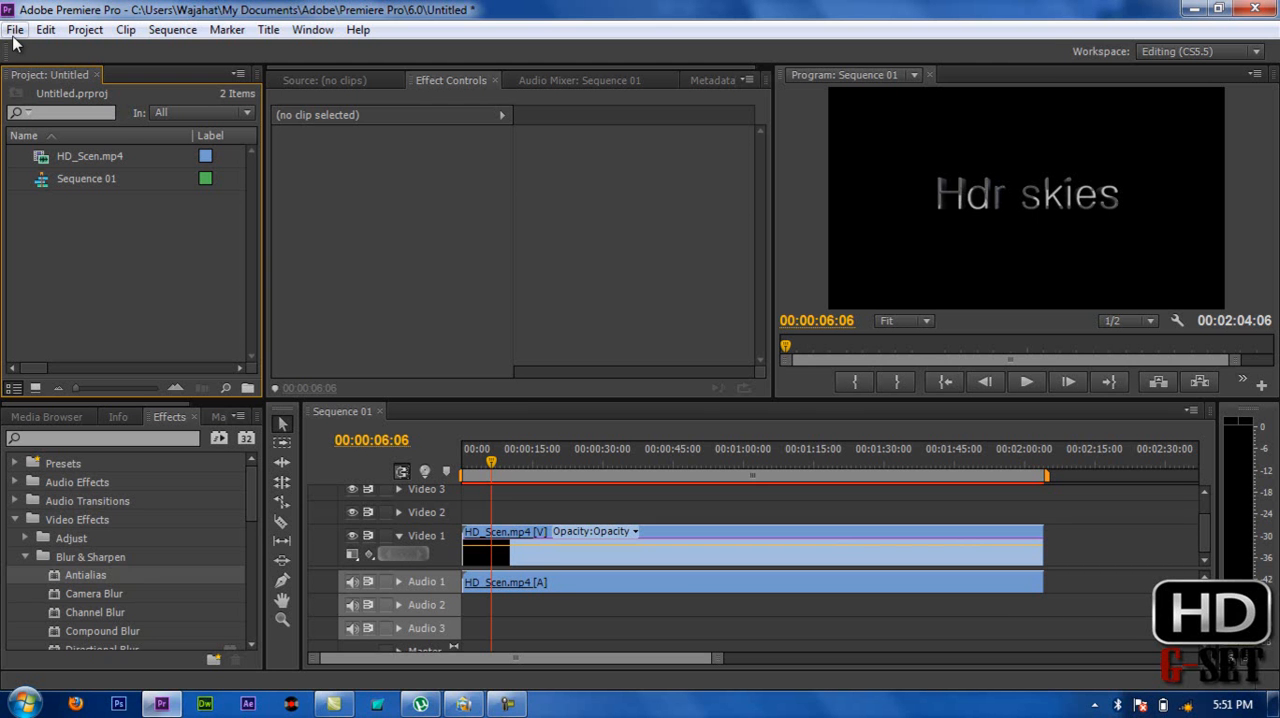
- Bring up Export Settings for Sequence 01 via File > Export > Media
left_click(16, 28)
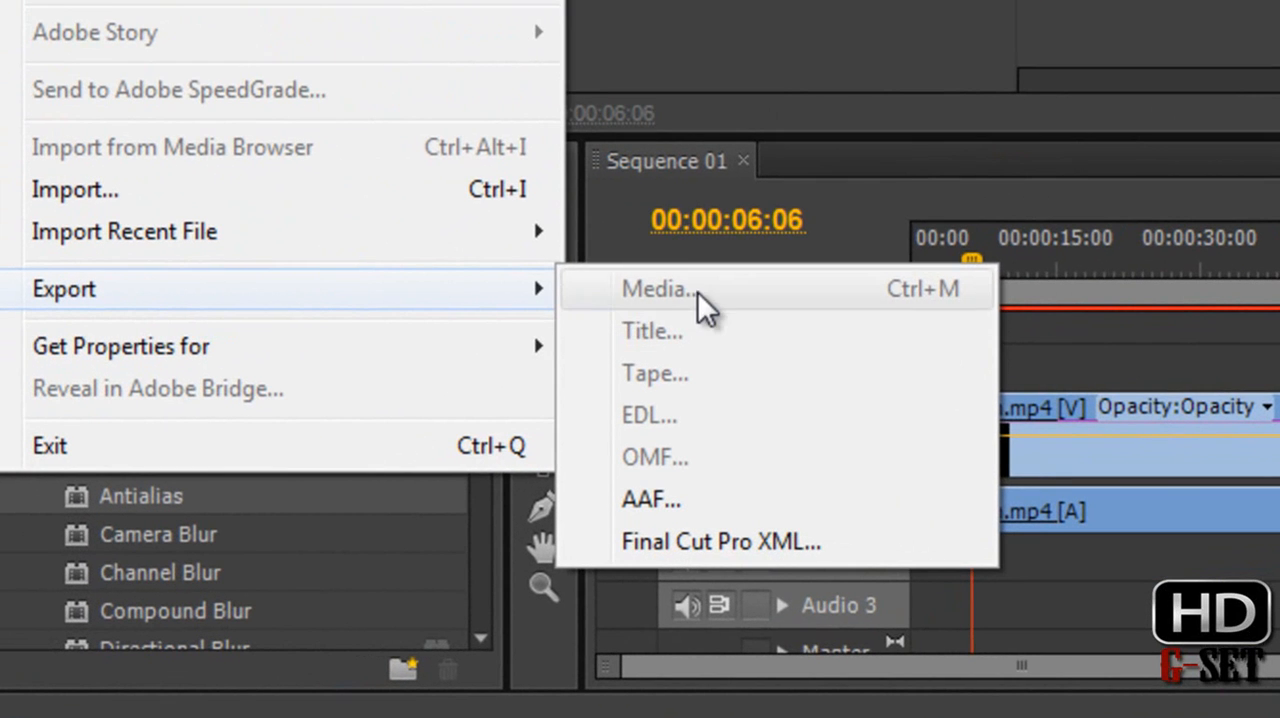
mouse_move(756, 336)
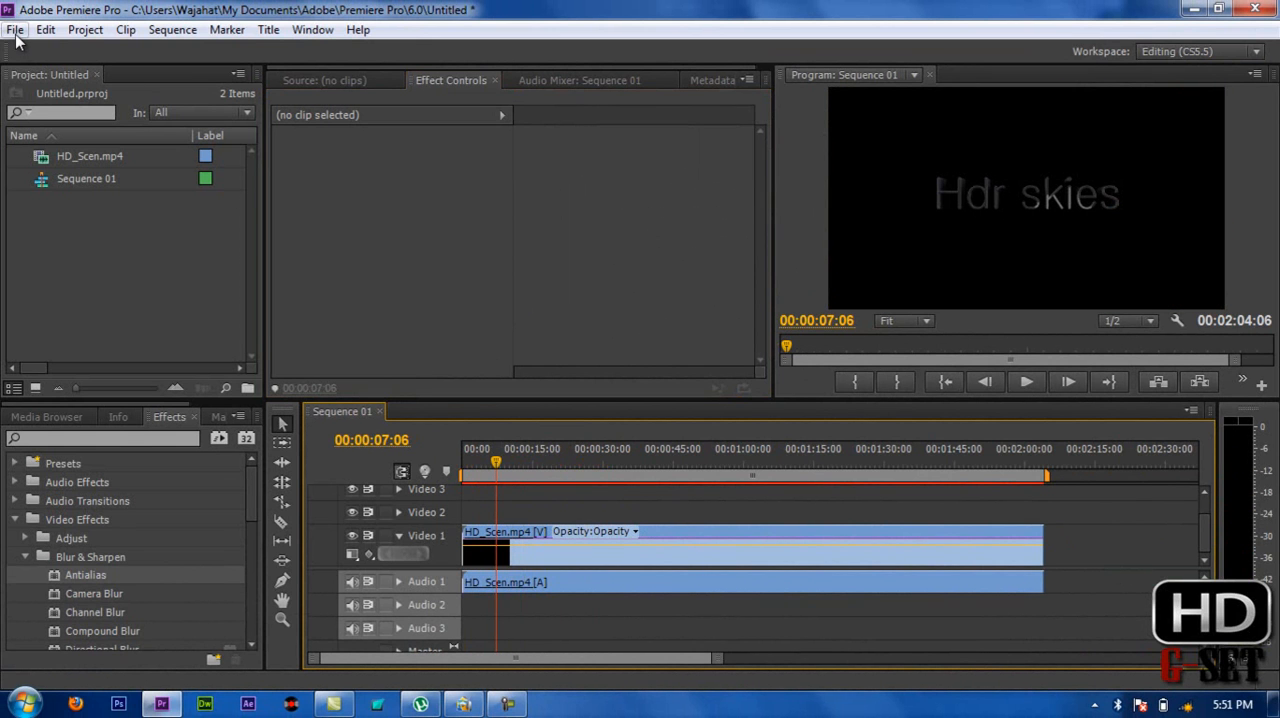
left_click(16, 28)
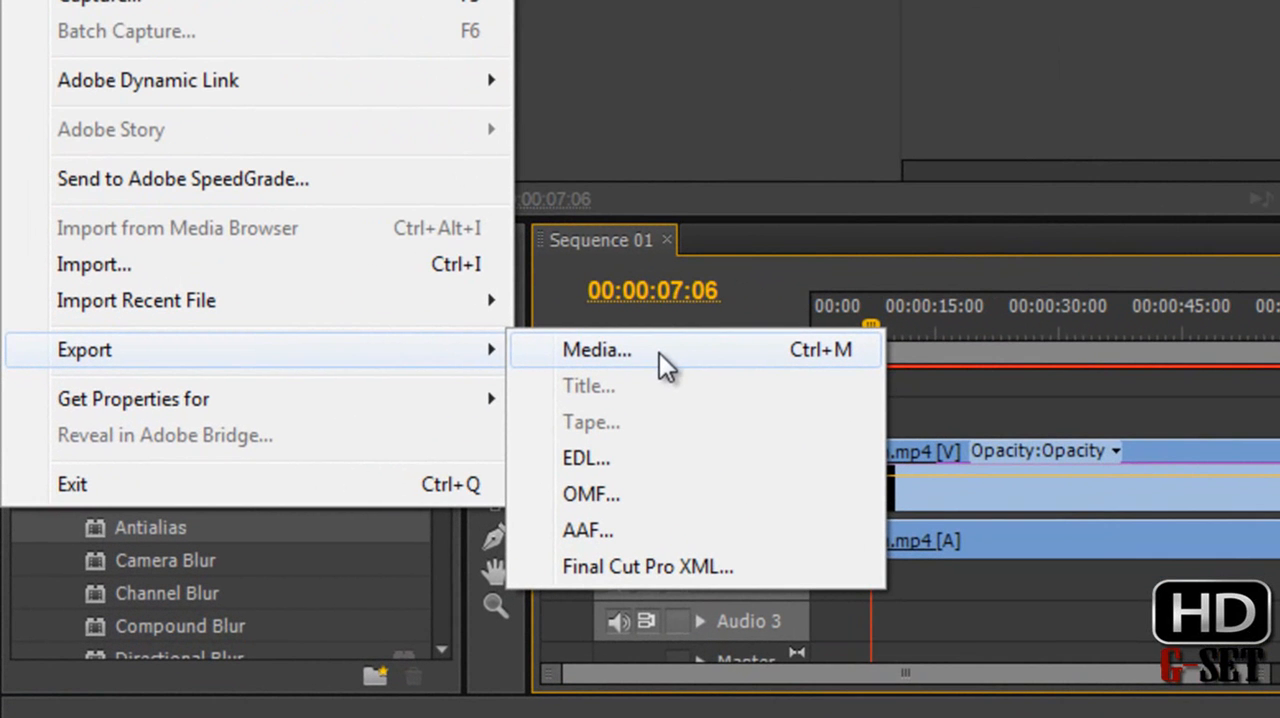
mouse_move(672, 372)
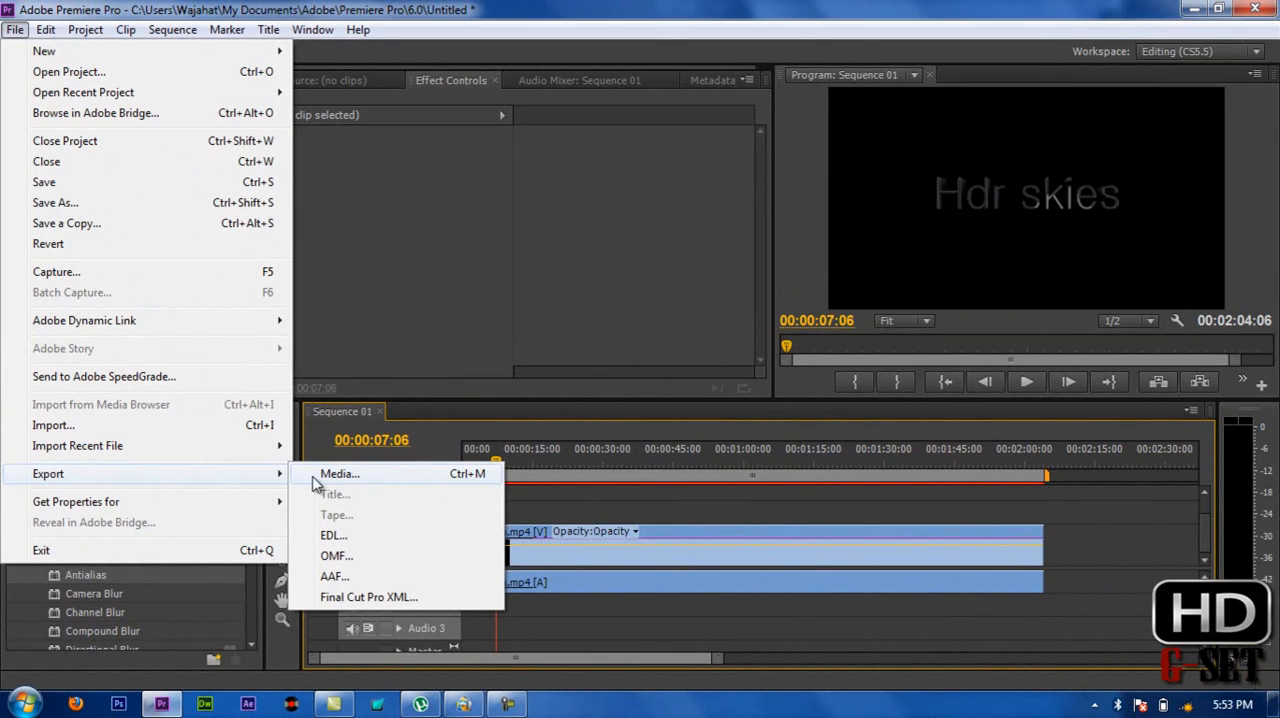
left_click(340, 474)
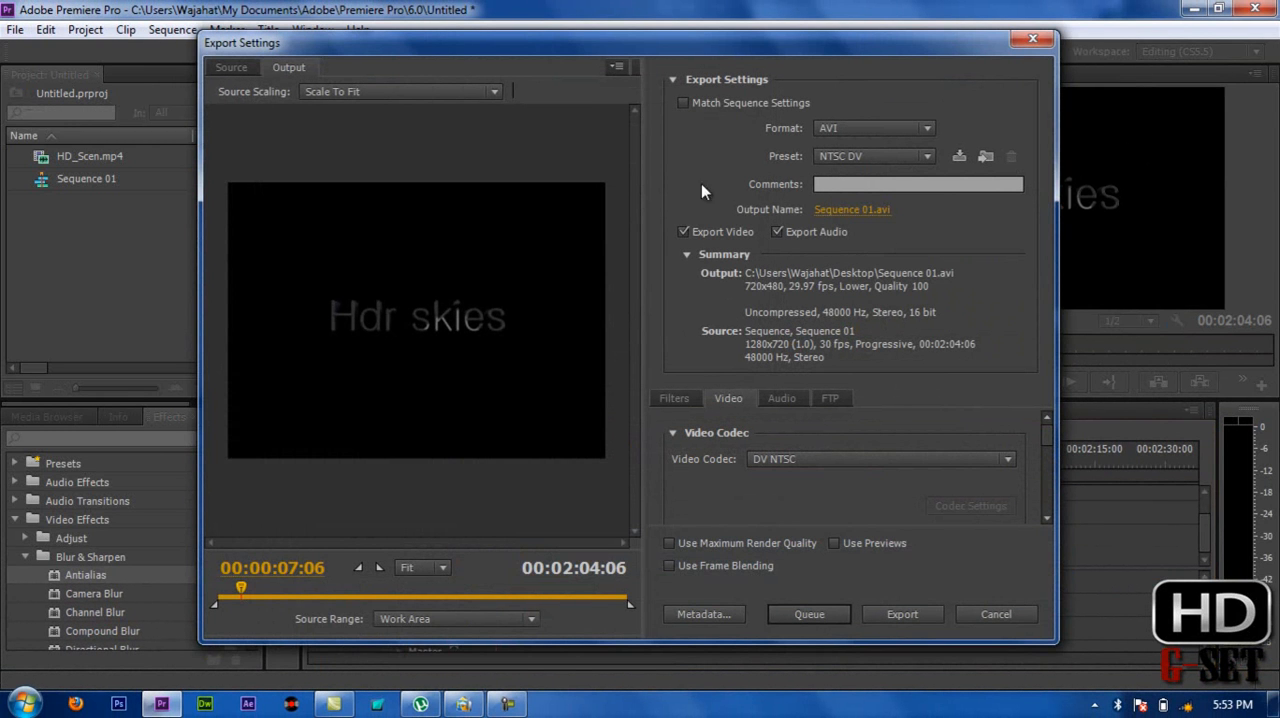
mouse_move(736, 132)
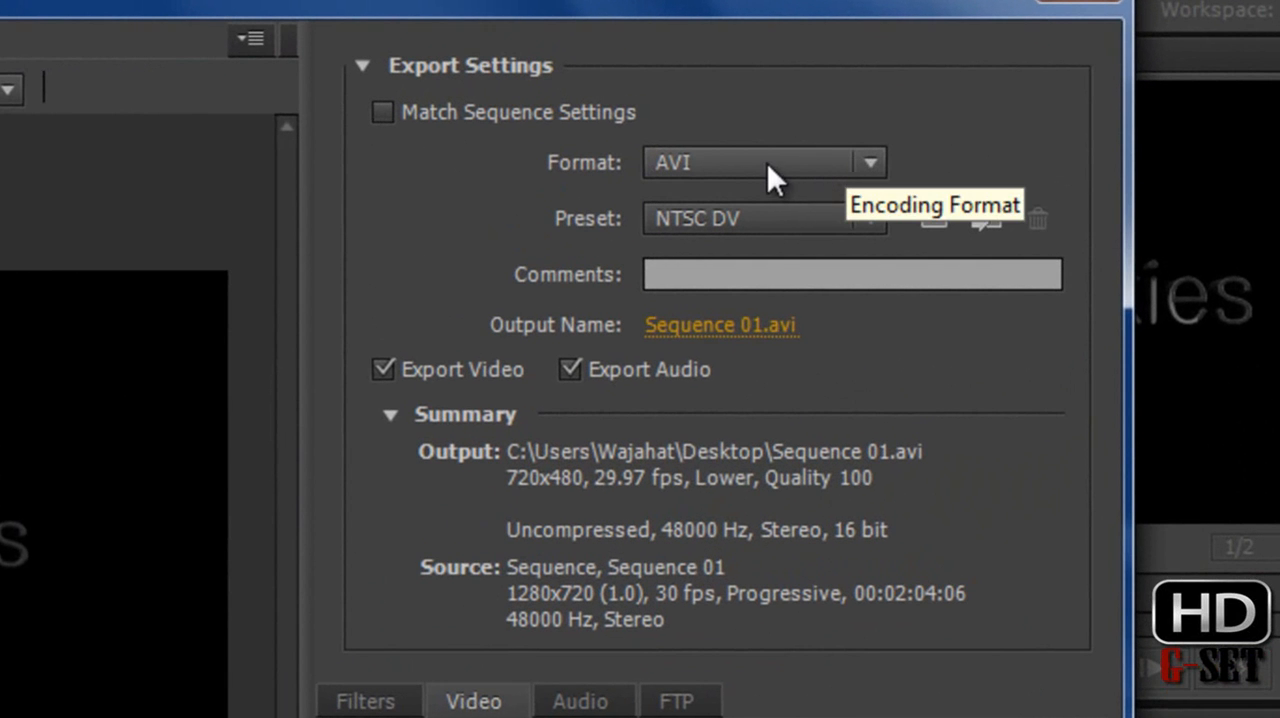
mouse_move(810, 184)
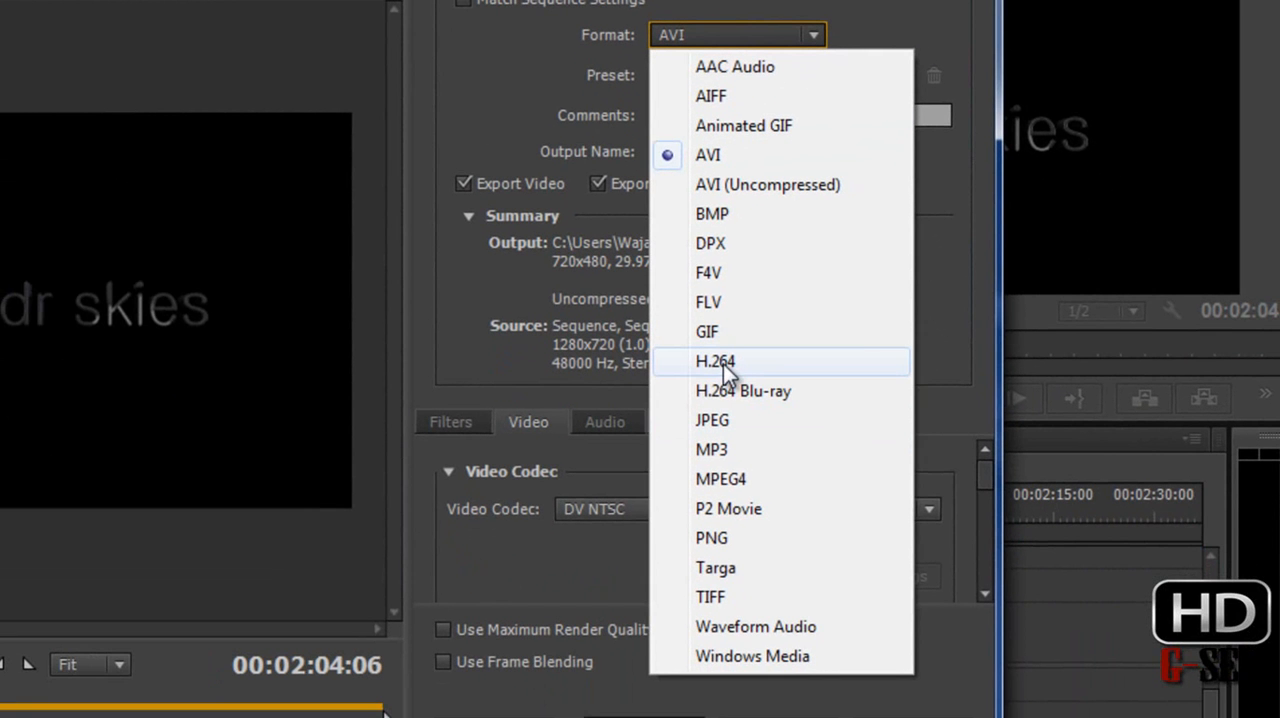
- Set the export format to H.264
left_click(716, 360)
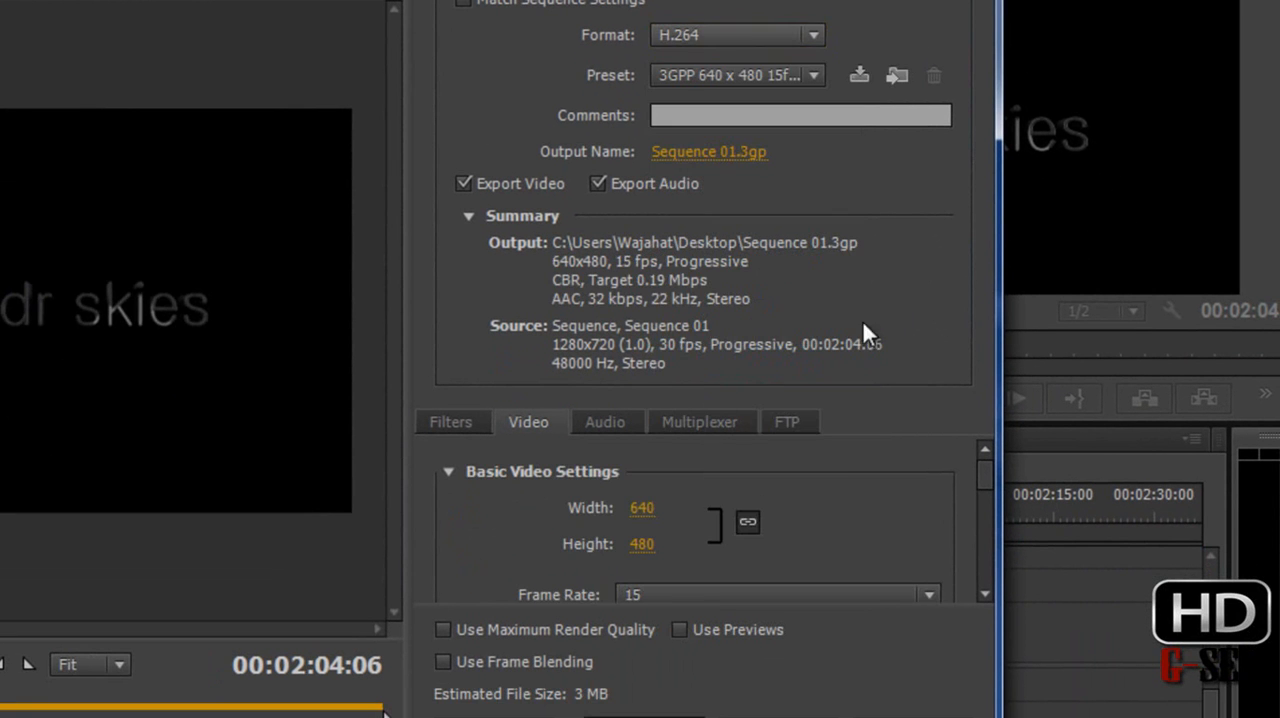
mouse_move(940, 180)
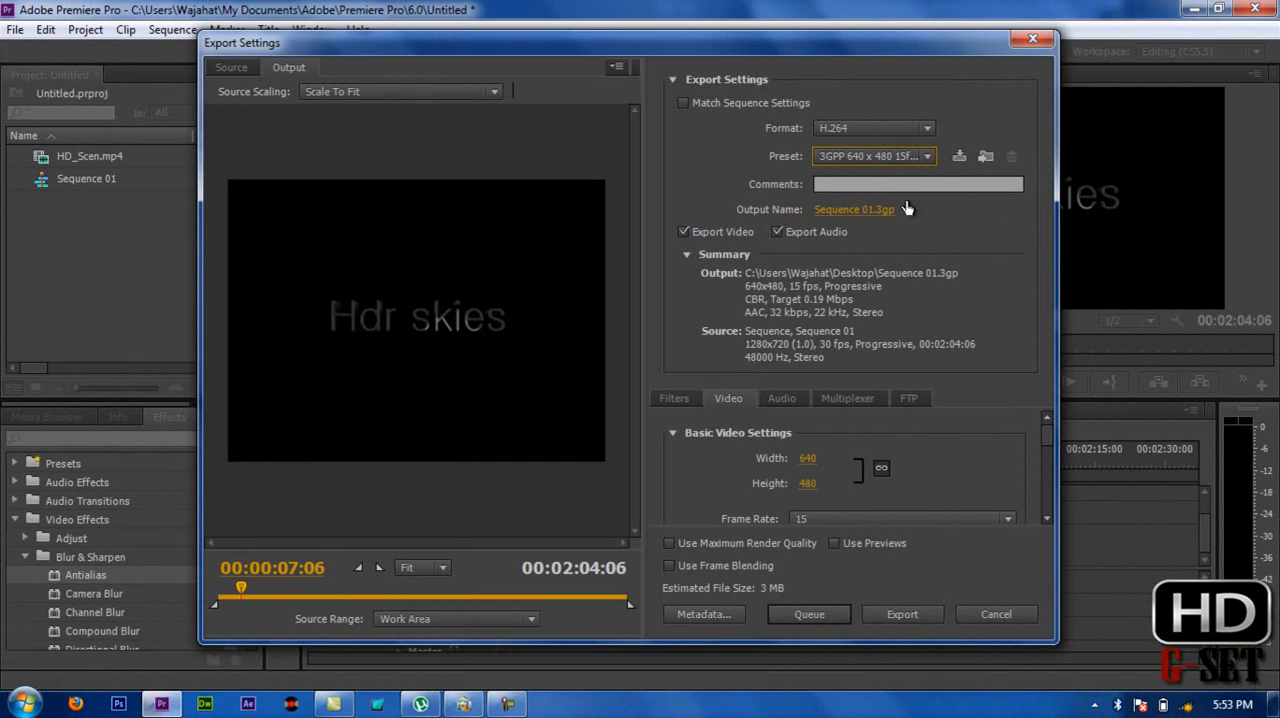
- Choose the HD 720p 29.97 preset for 1280x720 output to Sequence 01.mp4
left_click(926, 156)
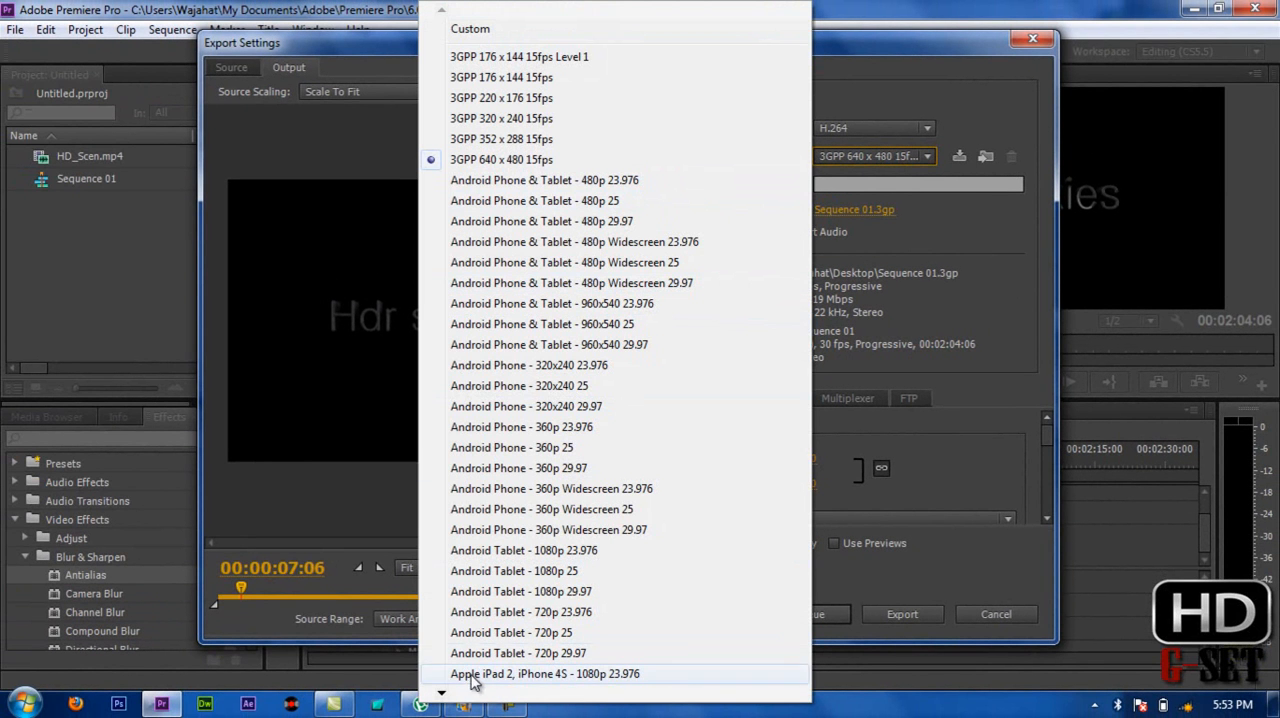
scroll("down", 3)
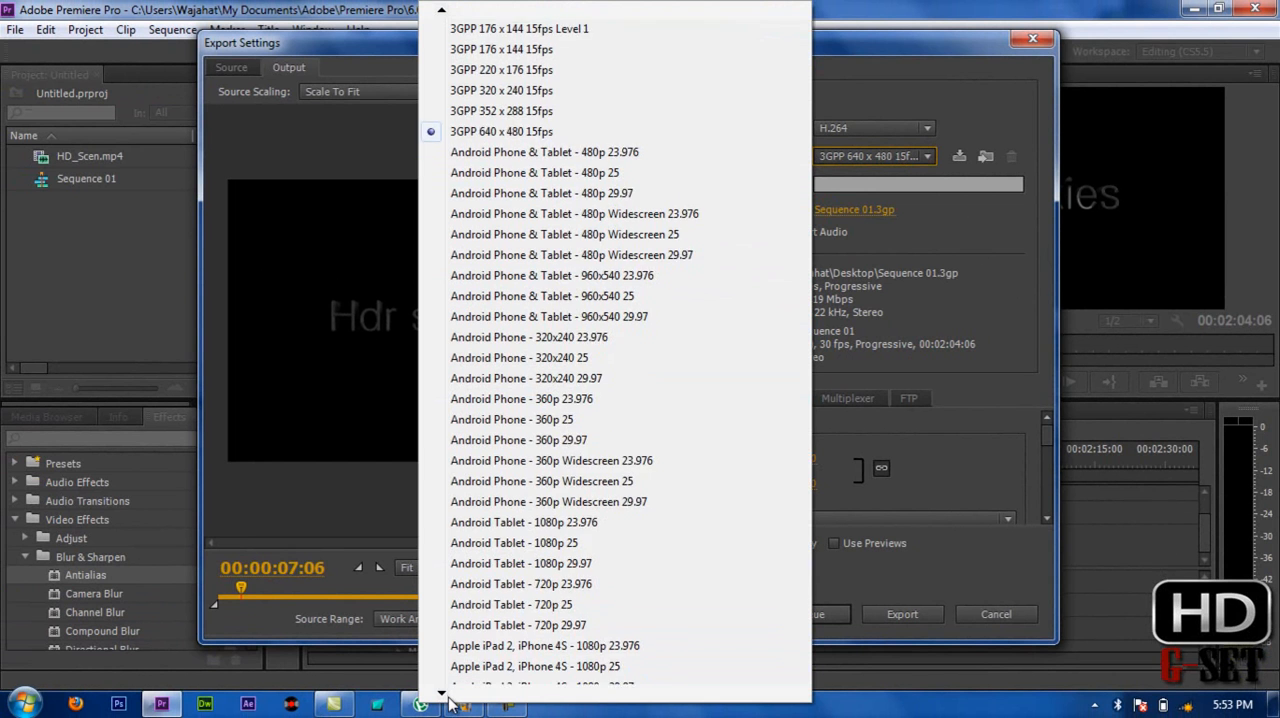
scroll("down", 3)
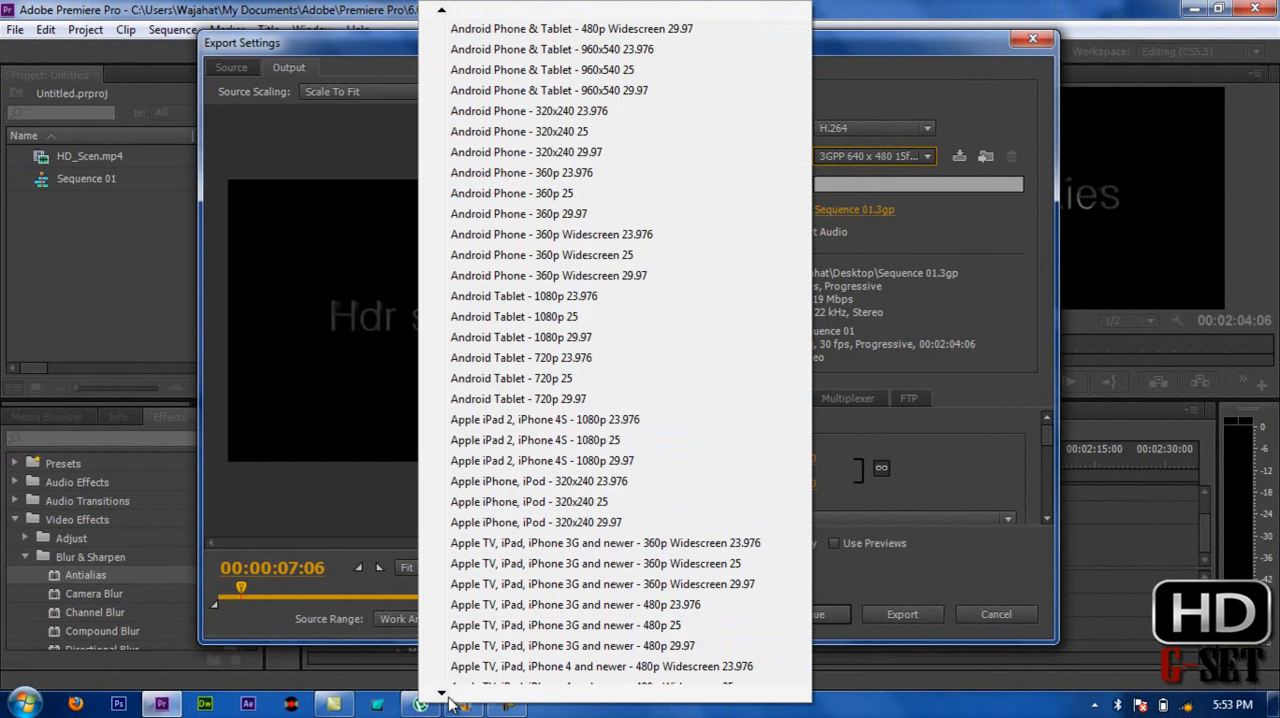
scroll("down", 3)
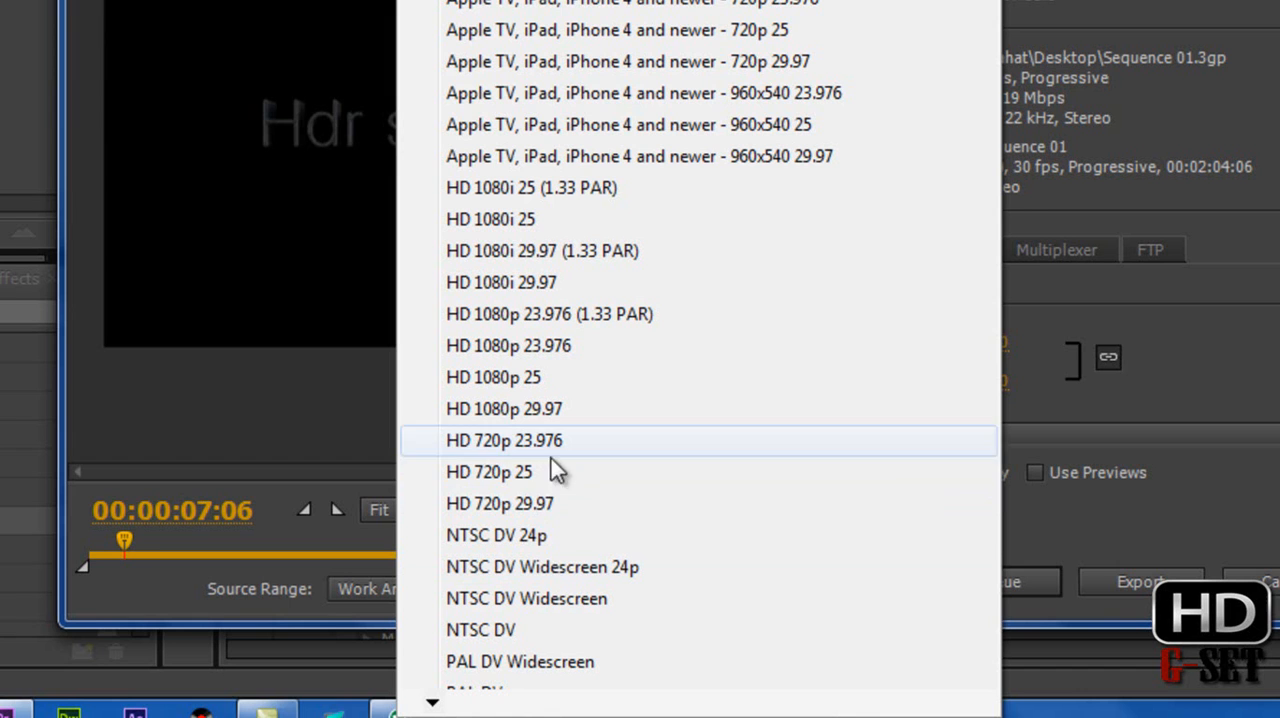
mouse_move(540, 504)
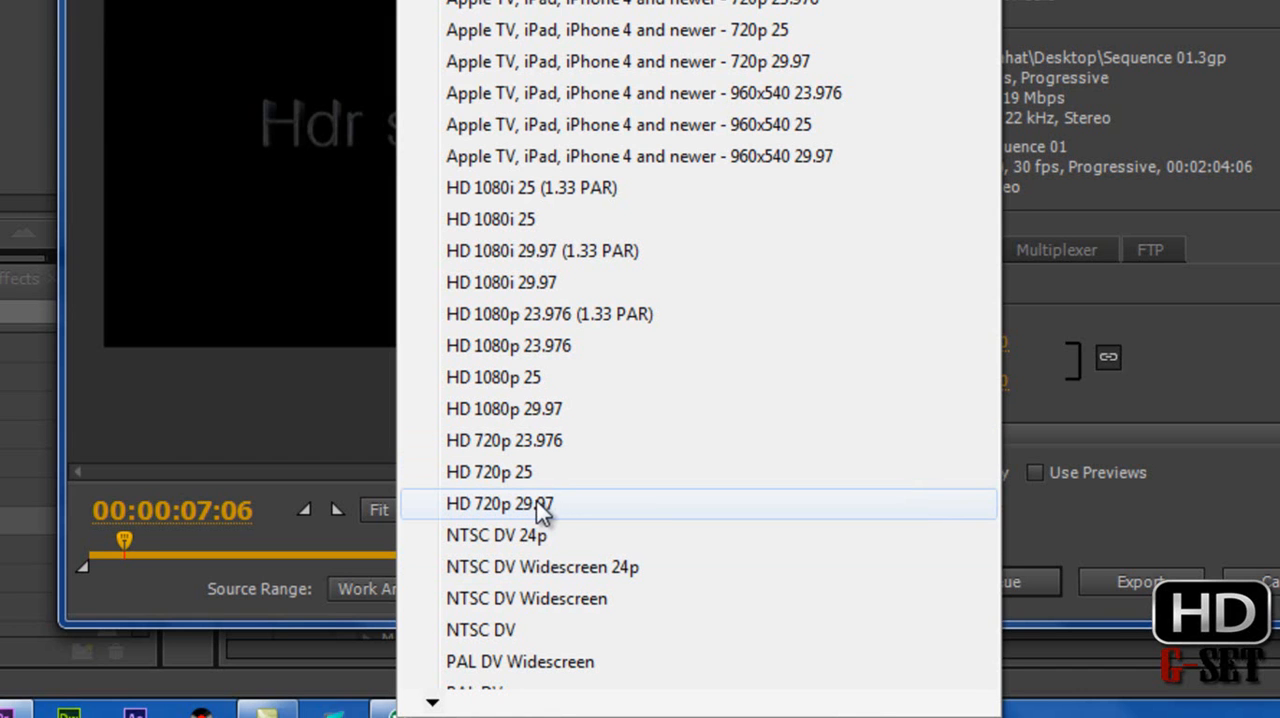
mouse_move(564, 516)
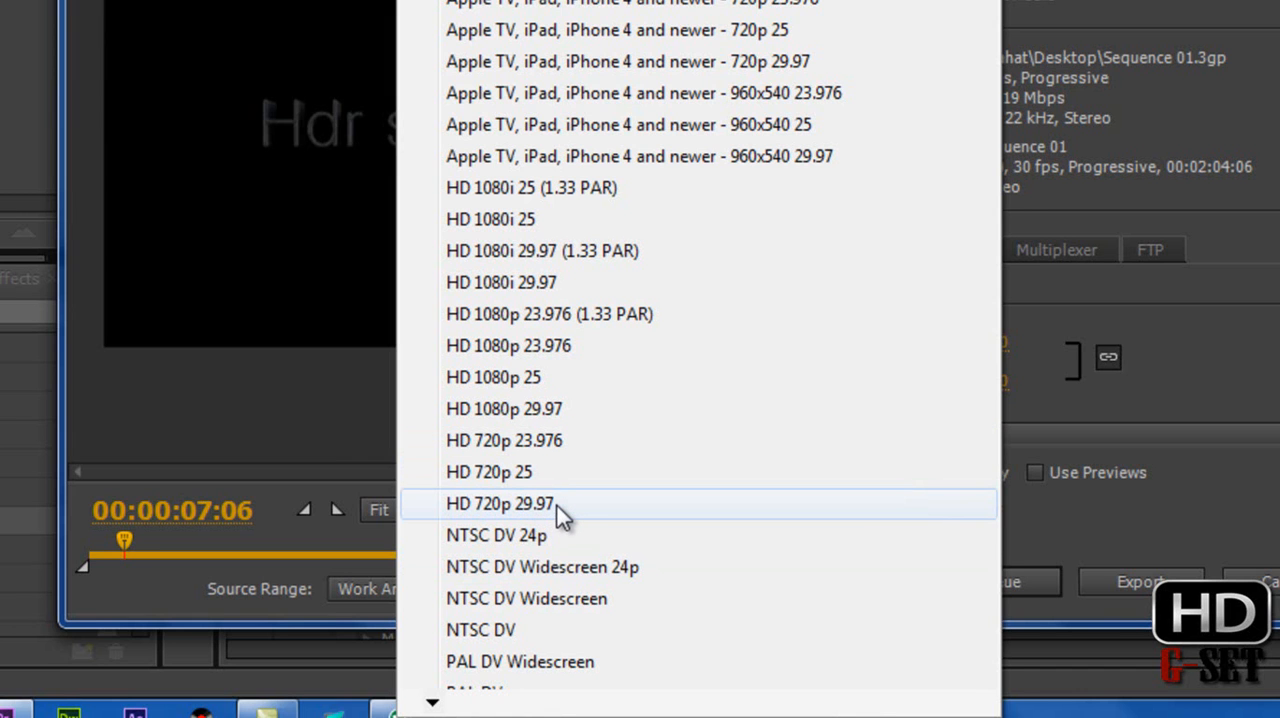
left_click(500, 504)
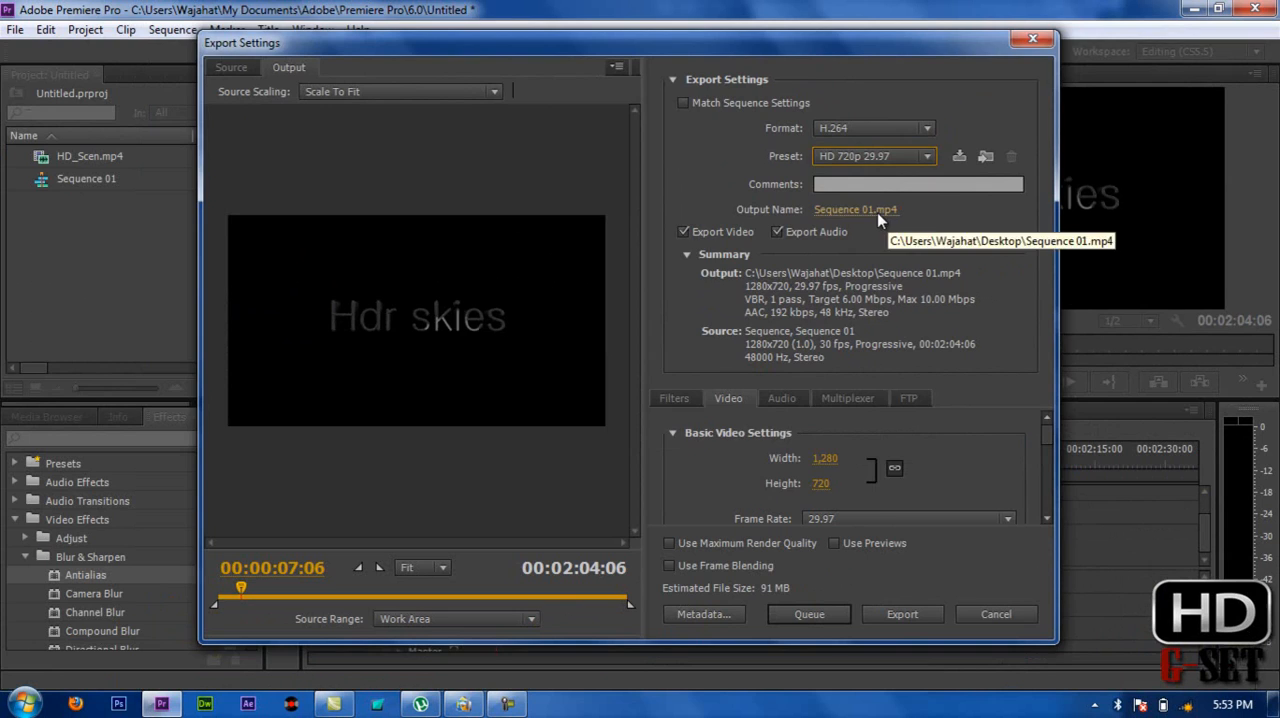
- Name the output file Sky.mp4 on the Desktop, estimated at 91 MB
left_click(856, 208)
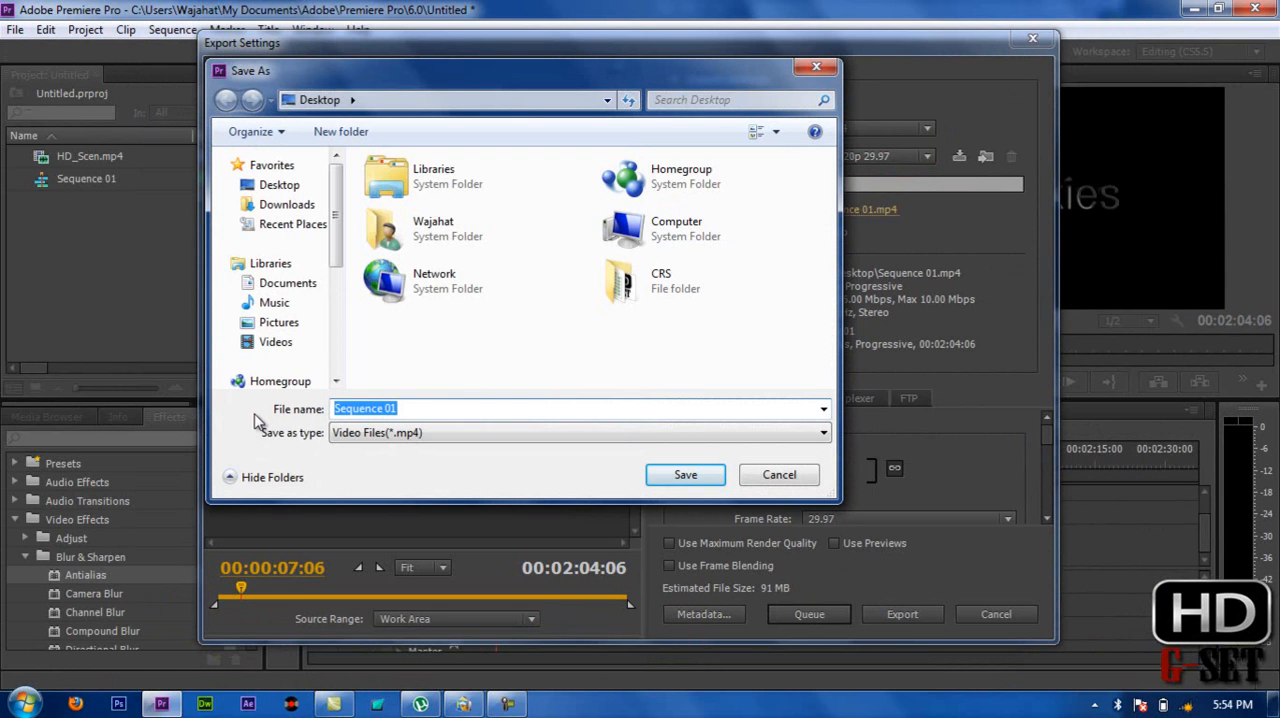
type("Sky")
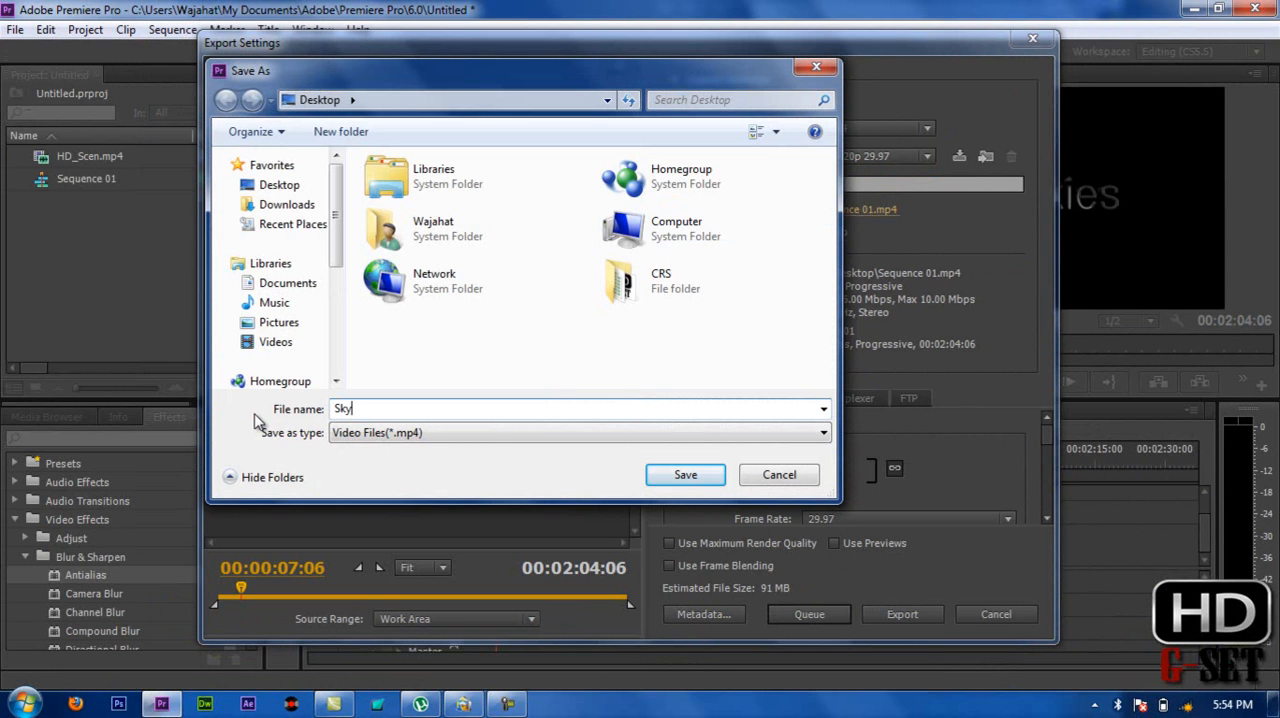
left_click(684, 474)
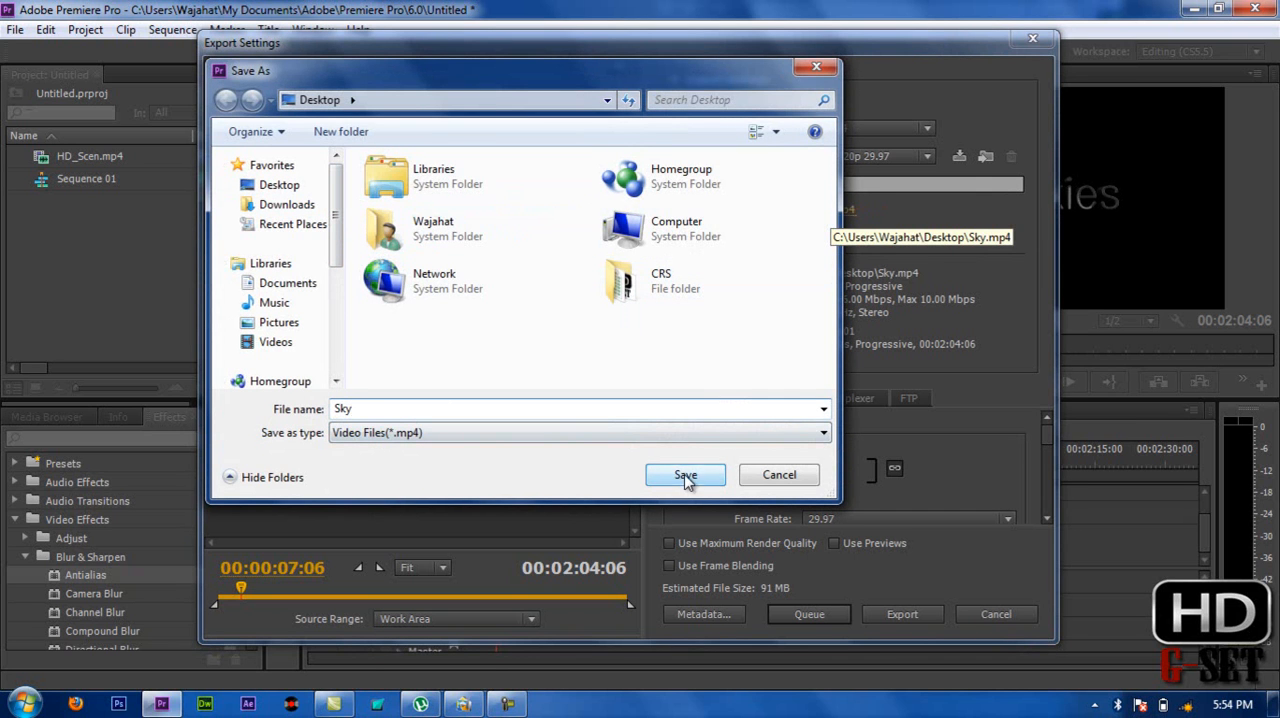
left_click(684, 474)
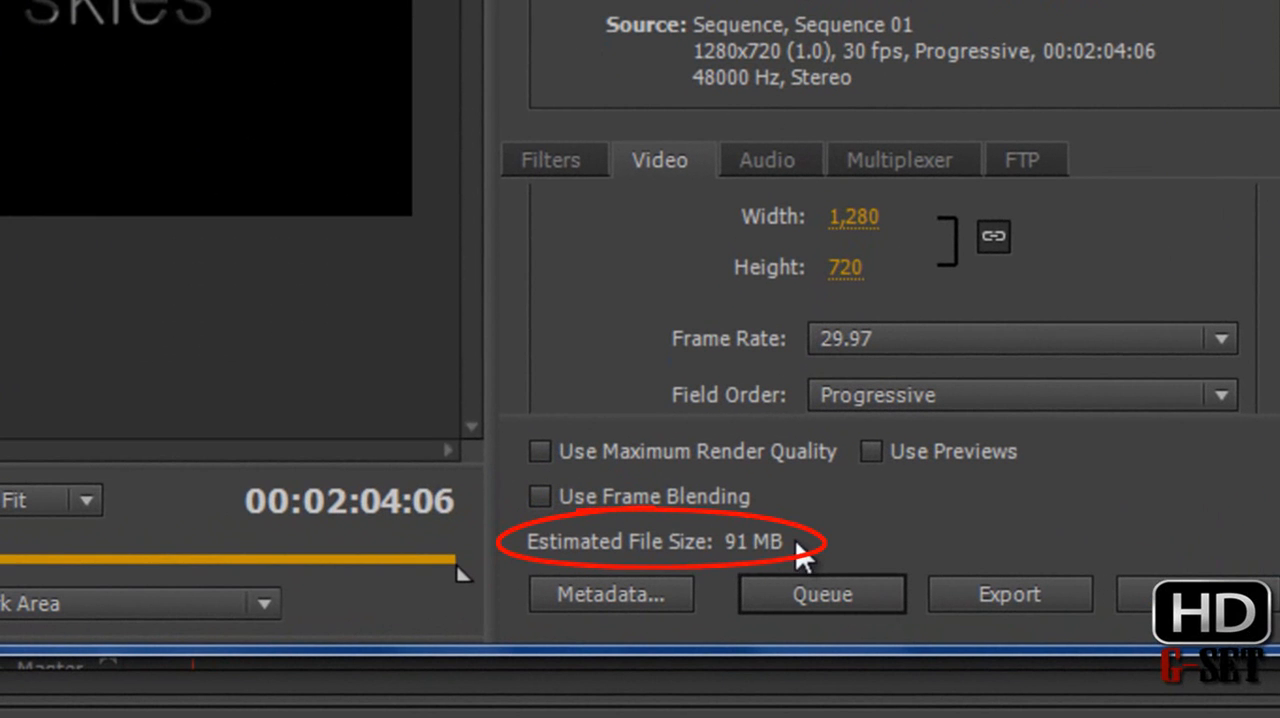
mouse_move(1268, 358)
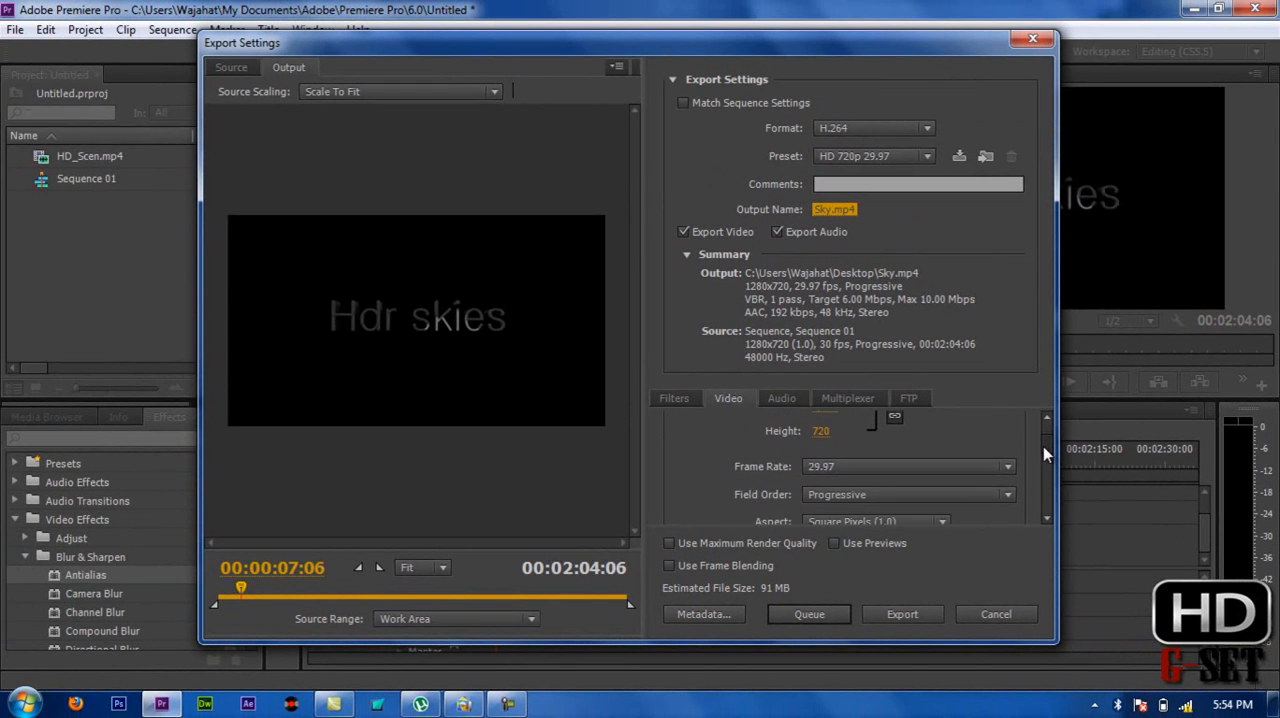
- Scroll the Video settings down to Bitrate Settings showing VBR, 1 pass at 6 Mbps
scroll("down", 3)
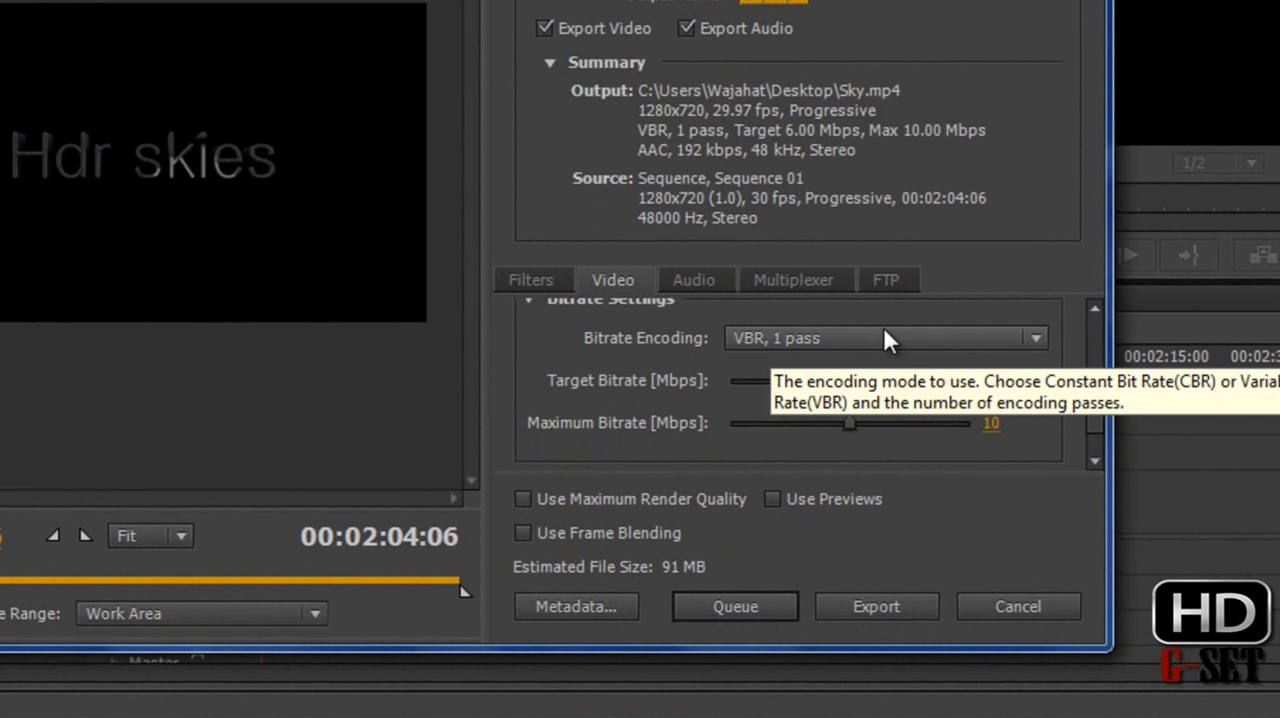
- Switch Bitrate Encoding to VBR, 2 pass
left_click(884, 338)
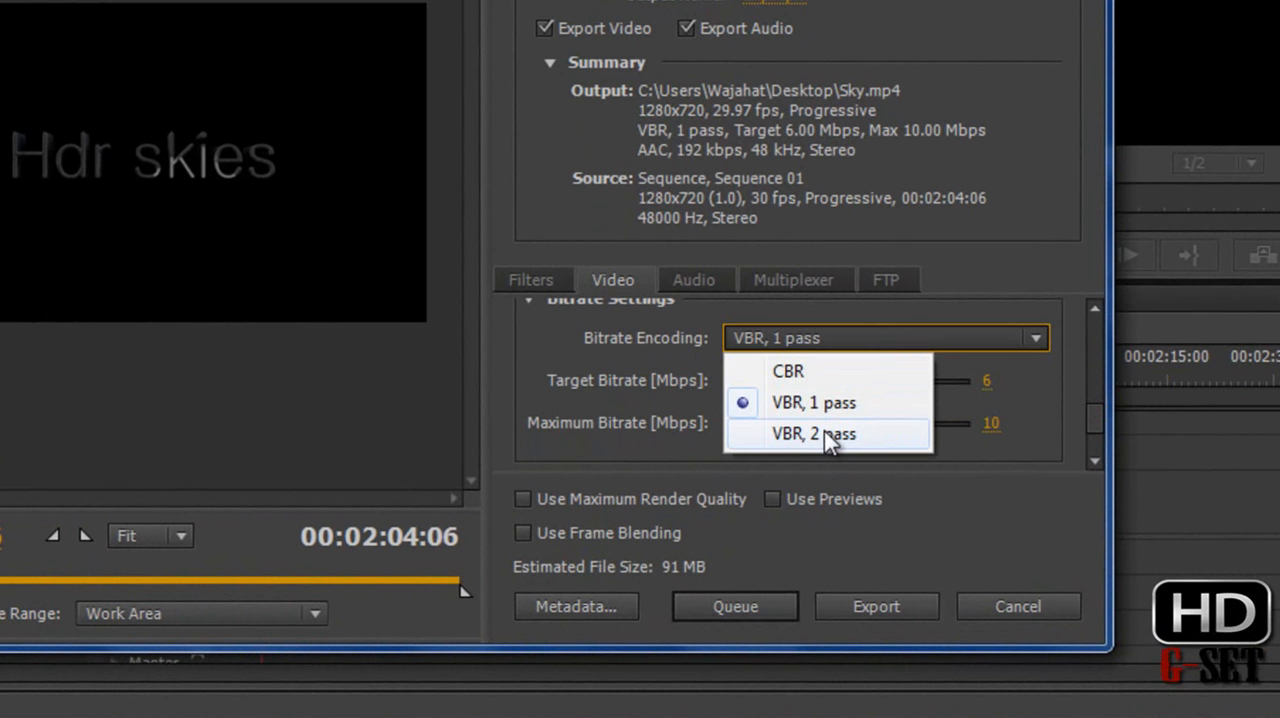
left_click(812, 432)
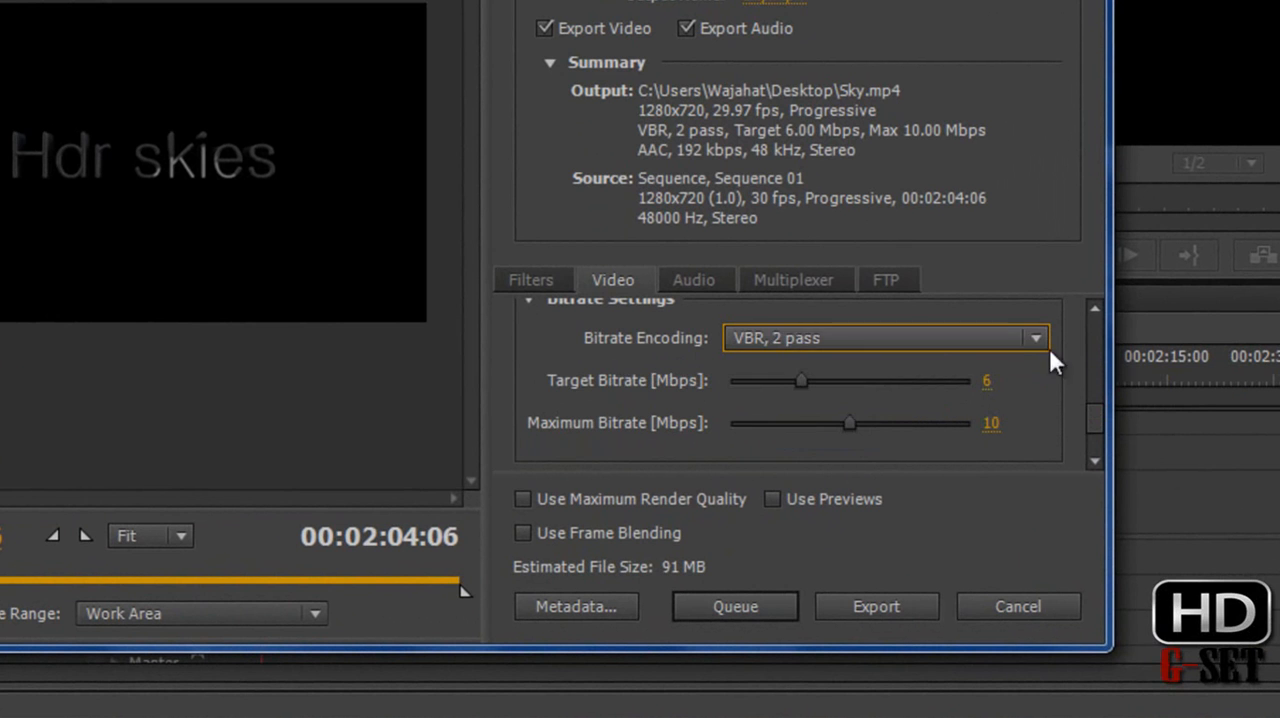
scroll("down", 3)
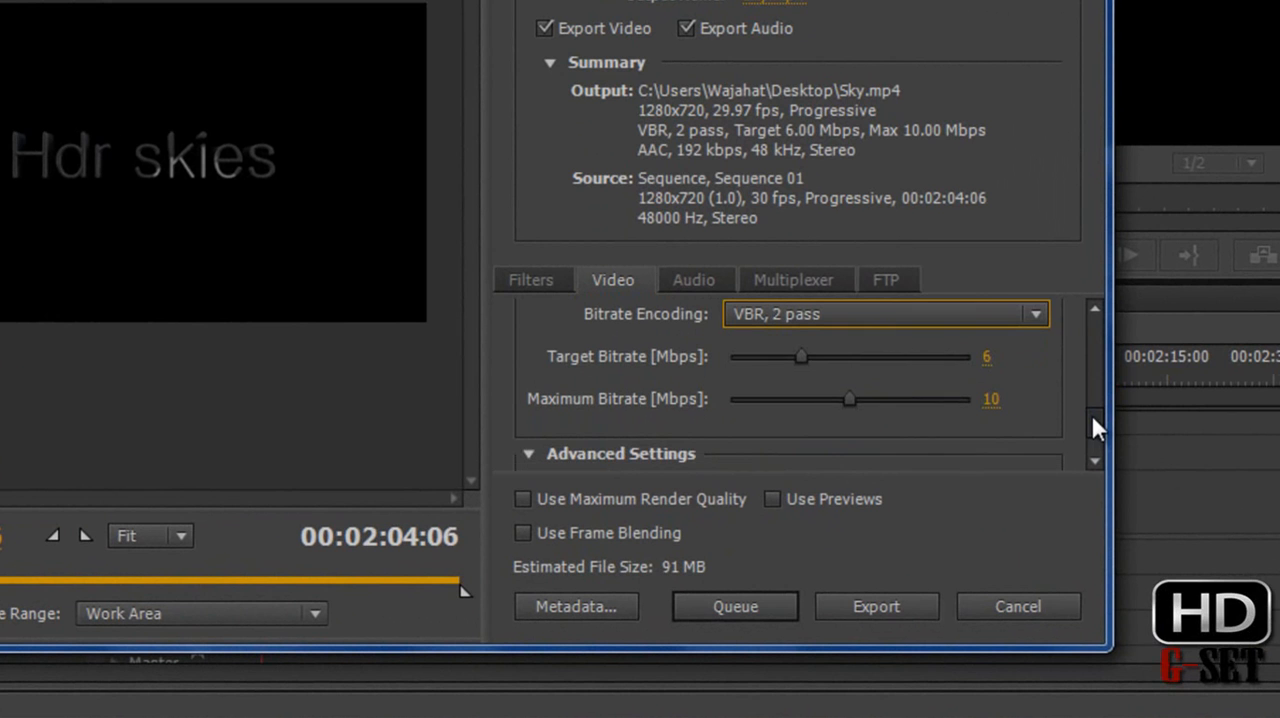
mouse_move(802, 364)
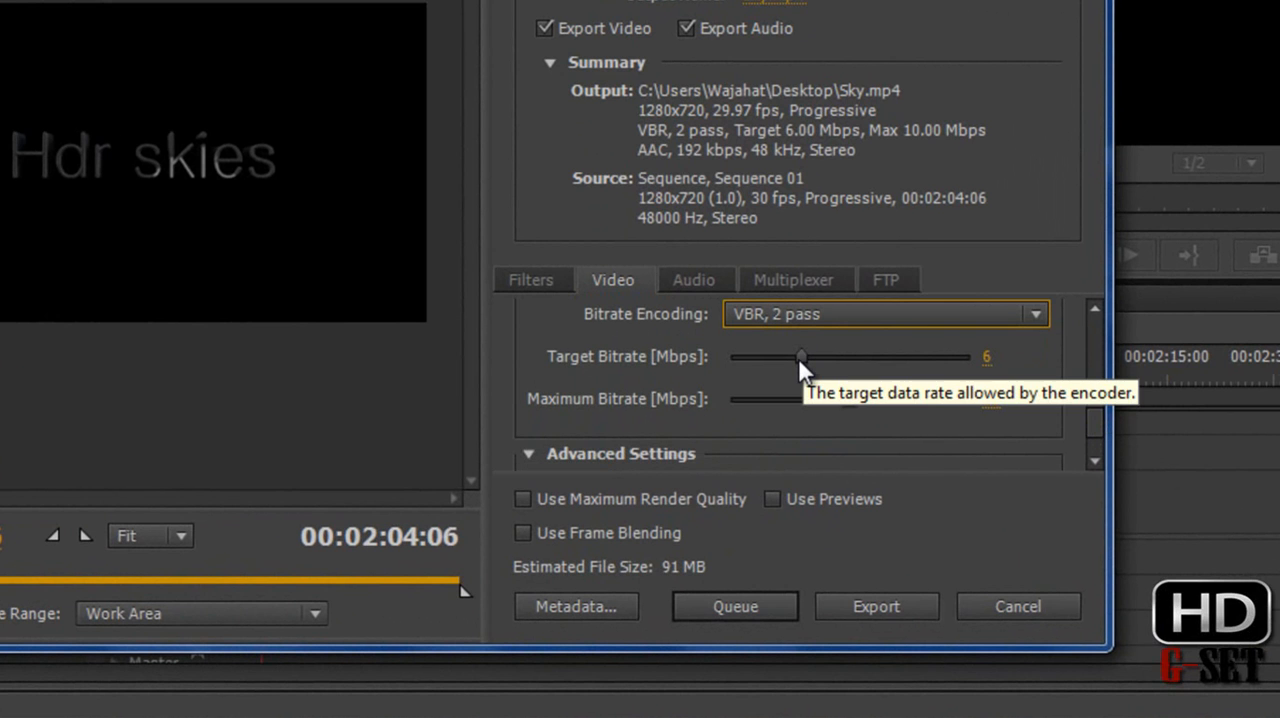
mouse_move(696, 364)
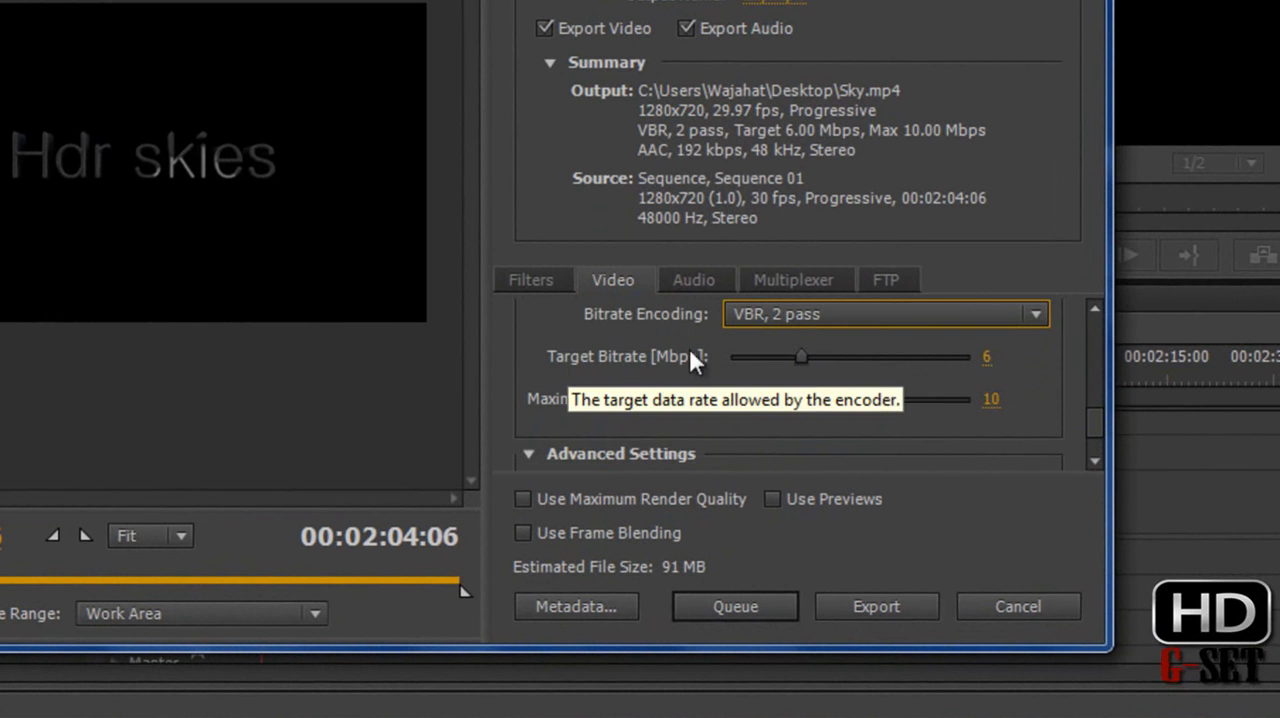
- Lower the target bitrate to 0.72 Mbps and maximum to 2.15 Mbps, estimating 13 MB
left_click_drag(800, 356, 750, 356)
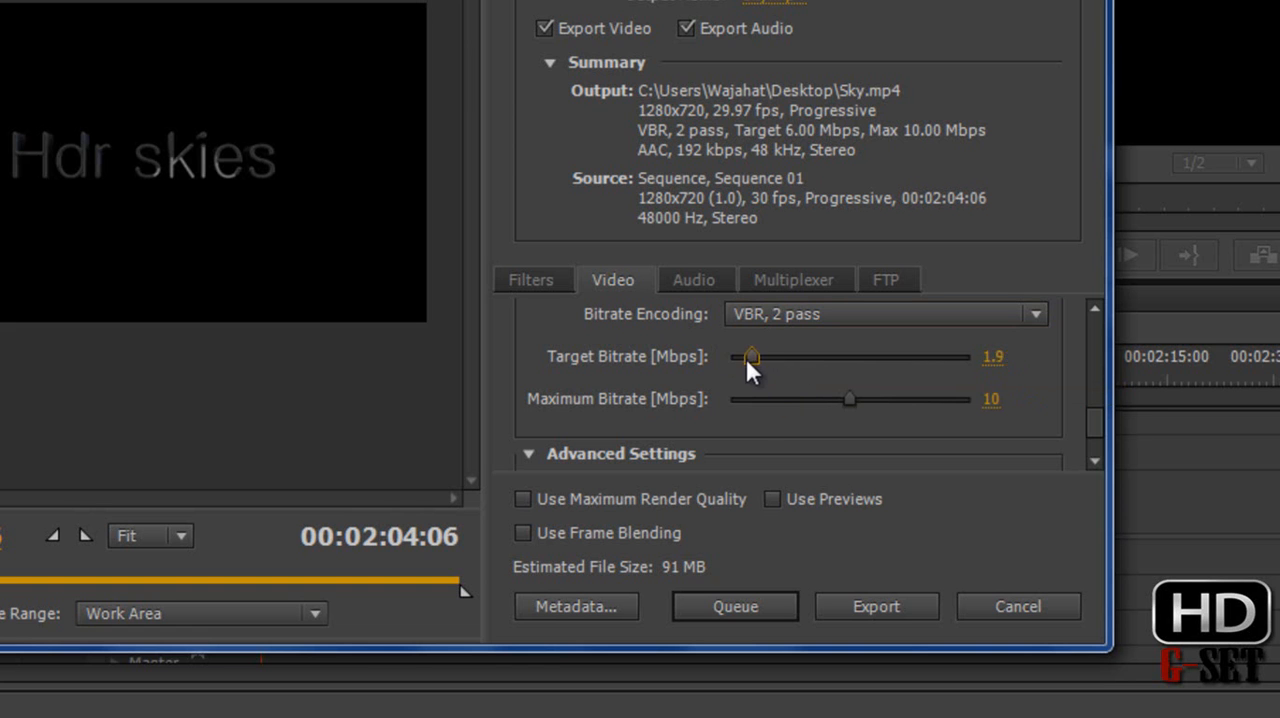
left_click_drag(750, 356, 756, 356)
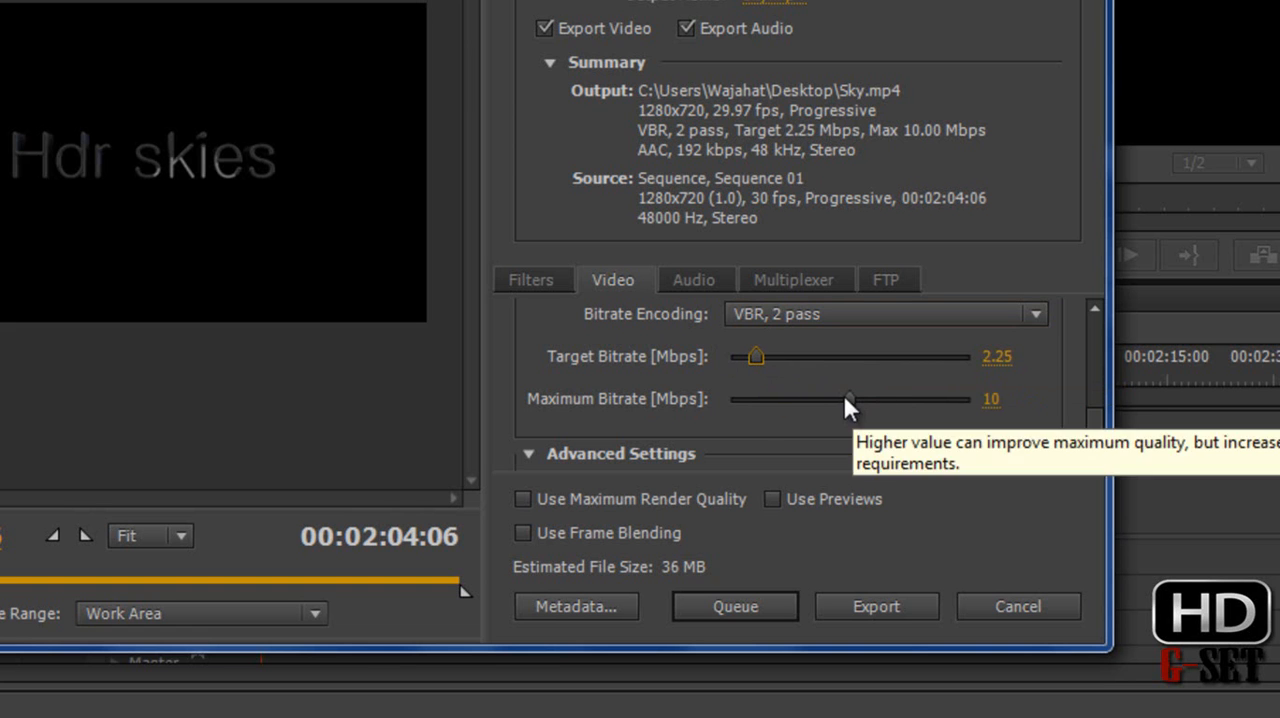
left_click_drag(850, 398, 790, 398)
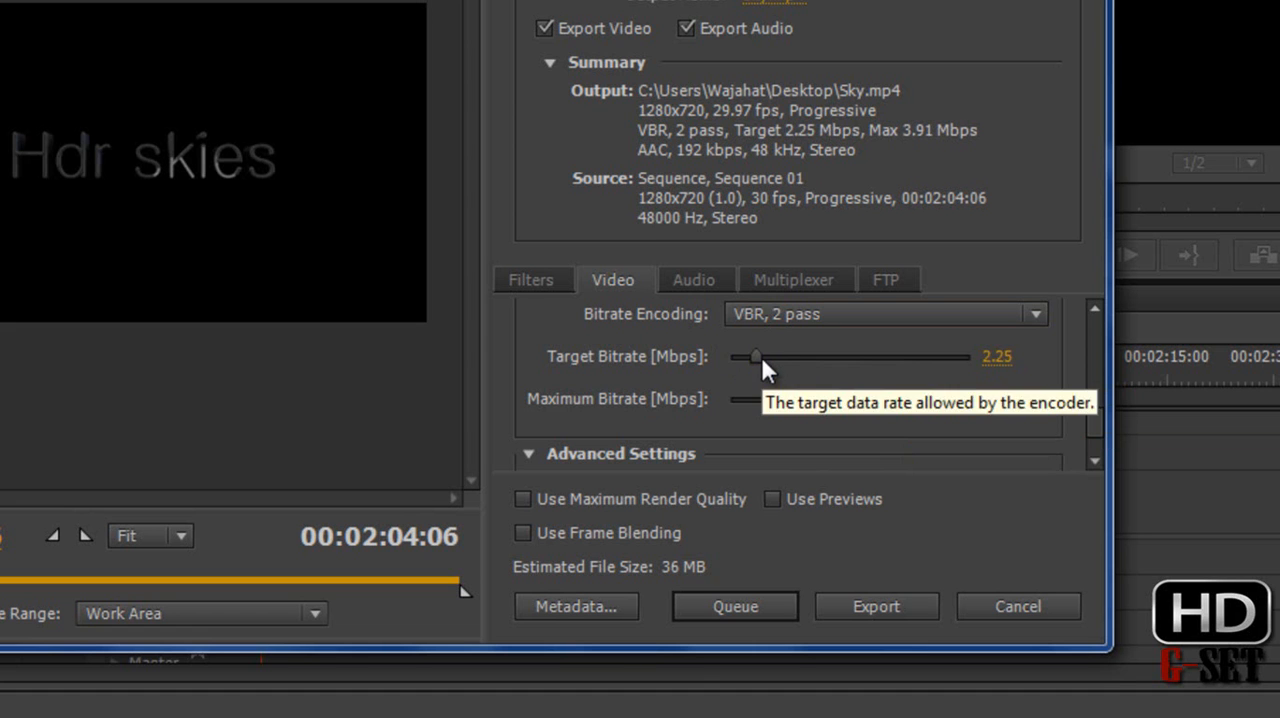
left_click_drag(756, 356, 742, 356)
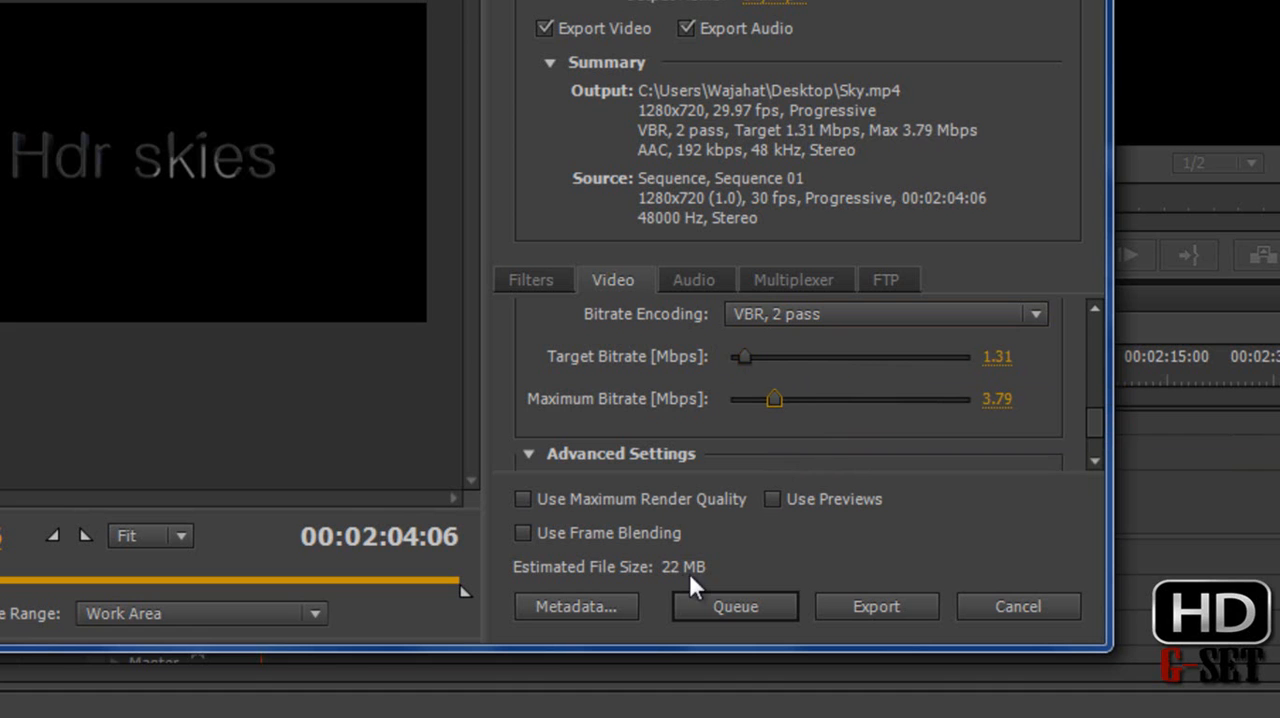
mouse_move(772, 500)
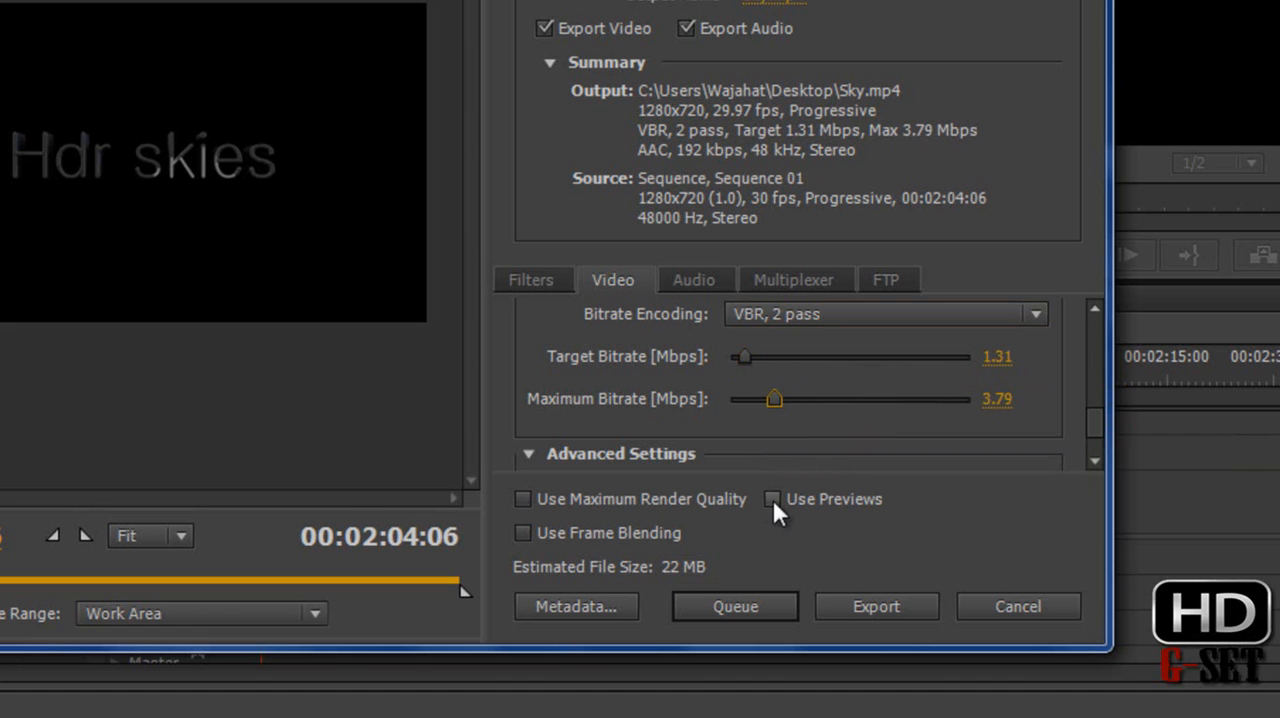
left_click_drag(776, 400, 752, 400)
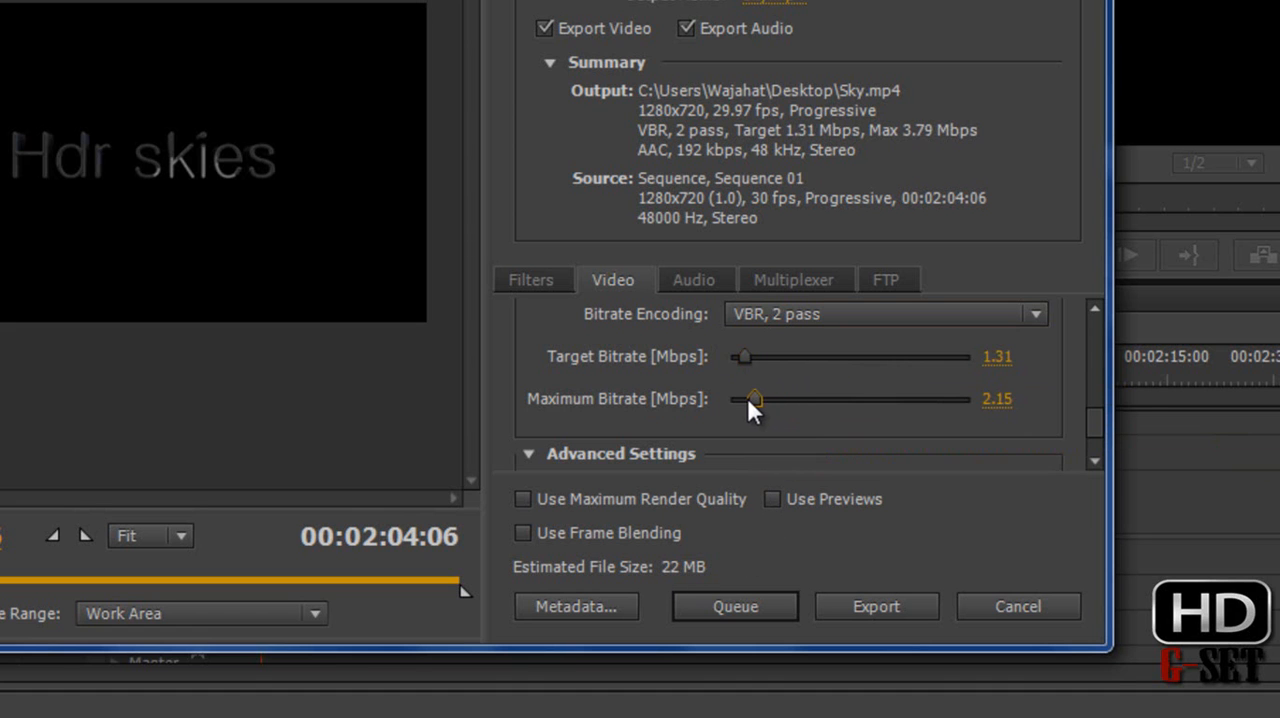
left_click_drag(756, 400, 752, 400)
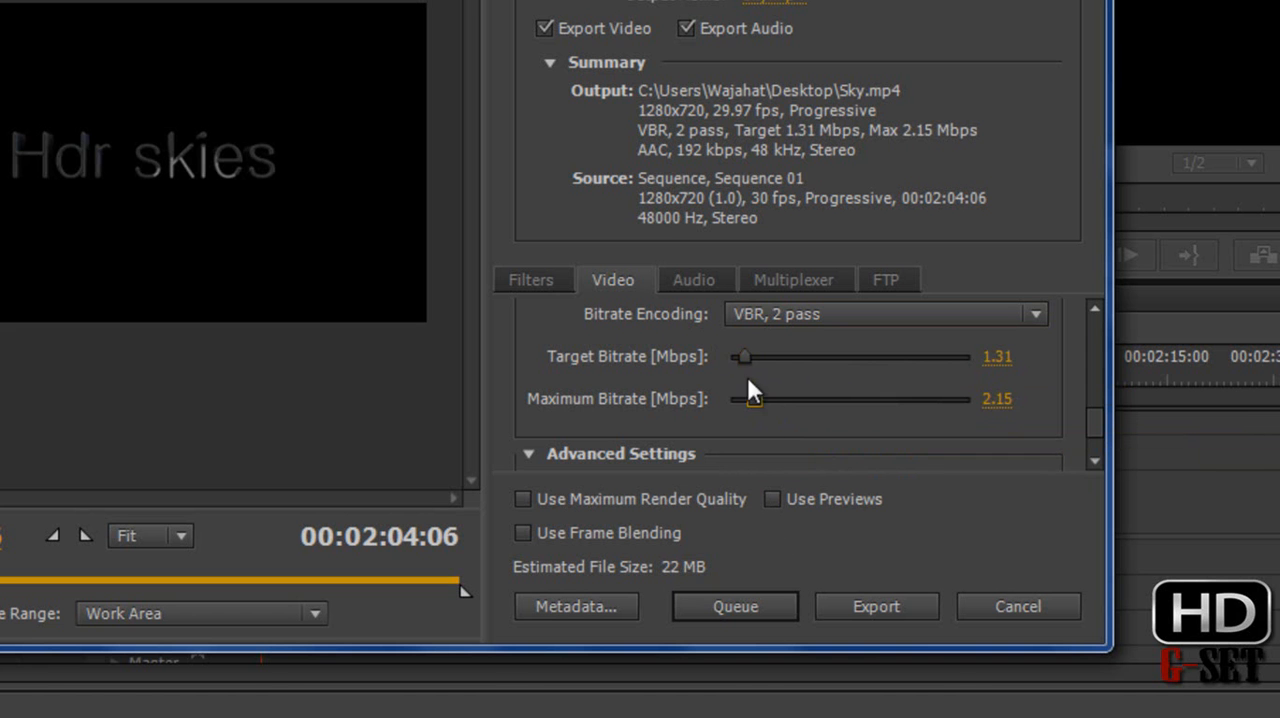
left_click_drag(772, 356, 756, 376)
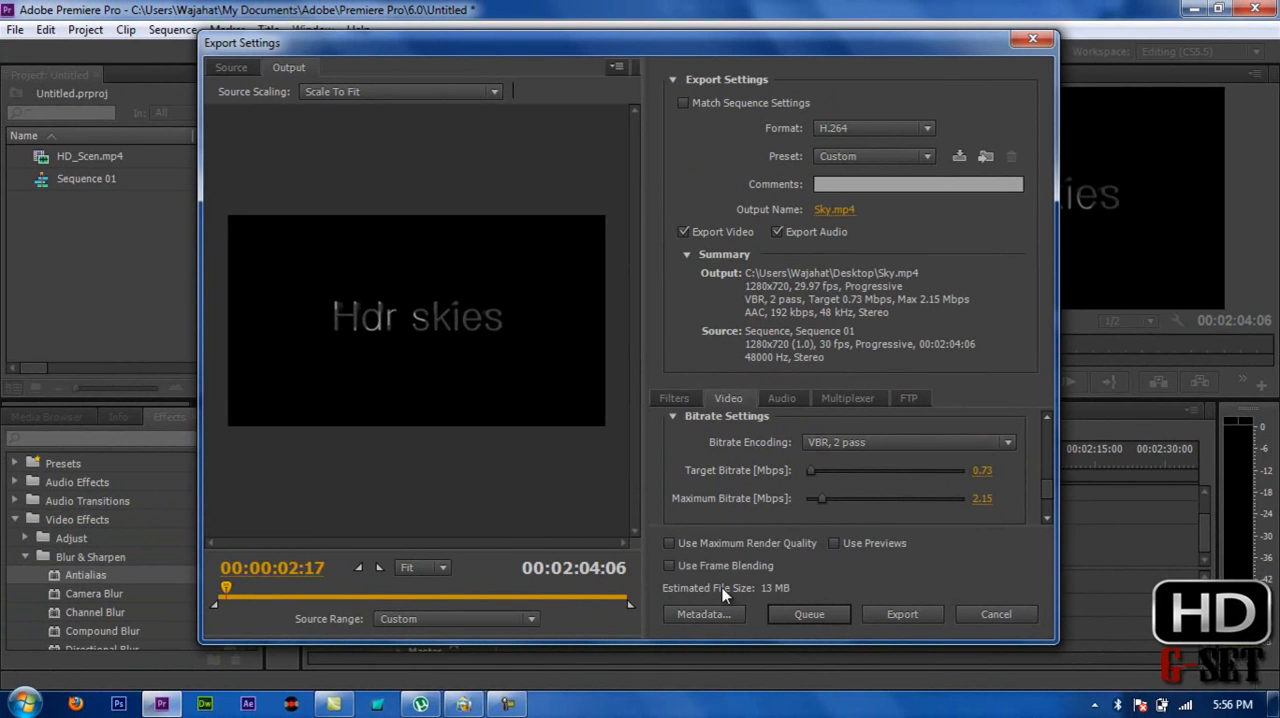
mouse_move(778, 600)
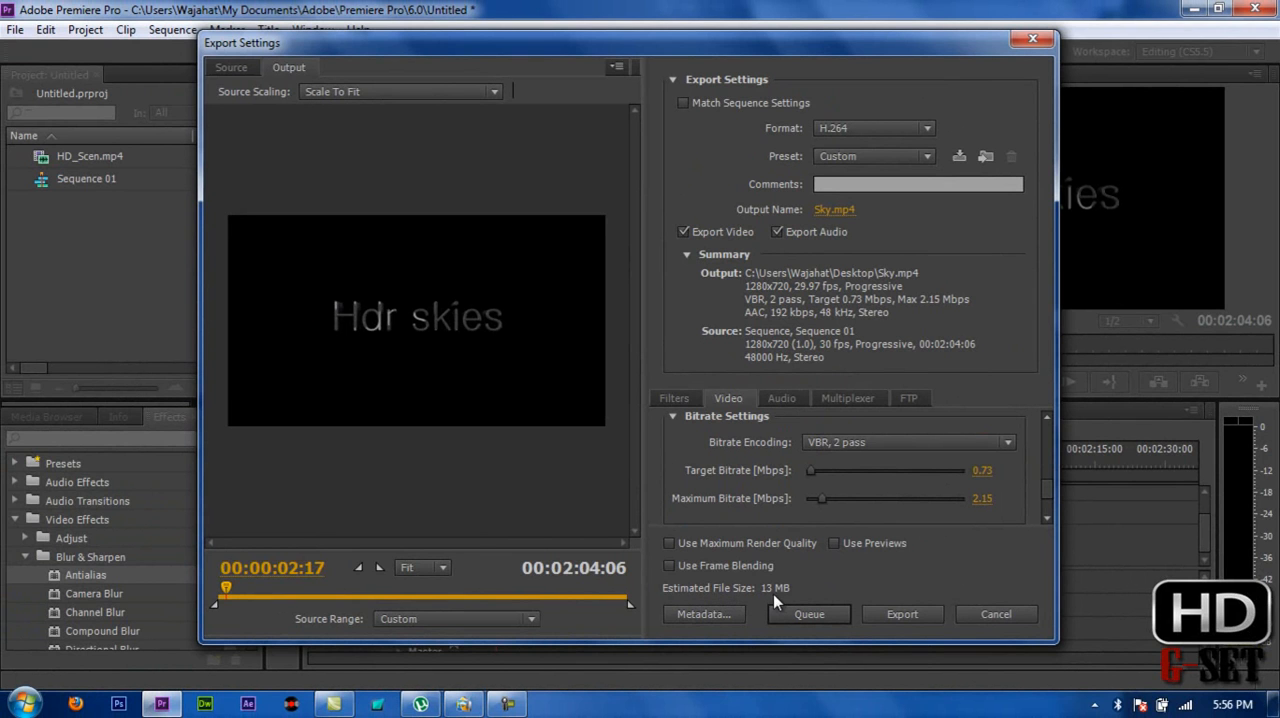
mouse_move(872, 584)
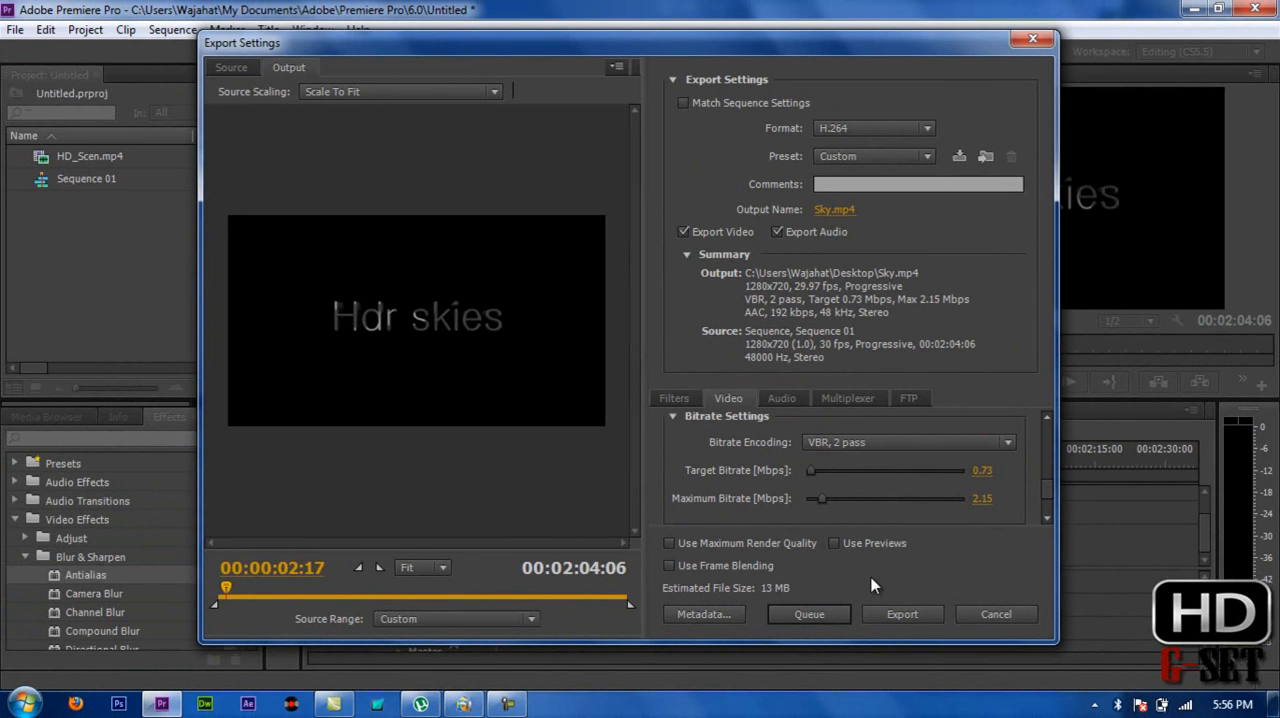
- Start encoding Sequence 01 to Sky.mp4 with the chosen settings
left_click(900, 614)
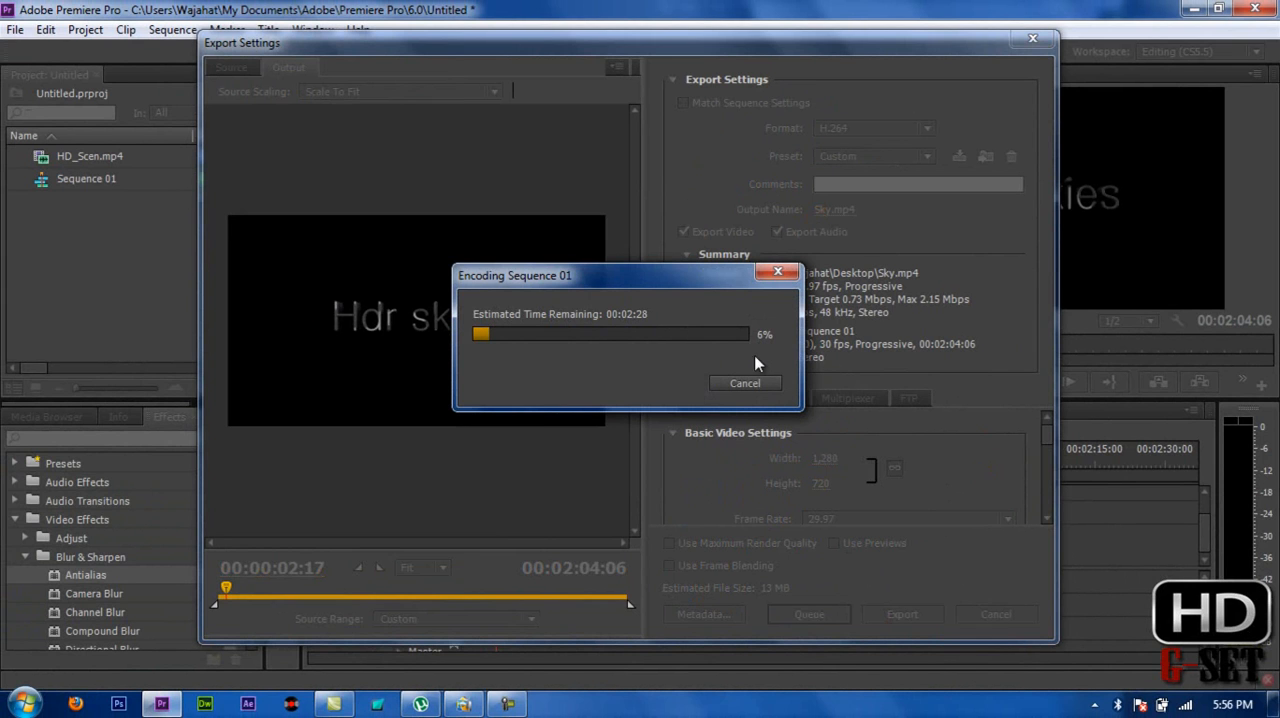
mouse_move(668, 376)
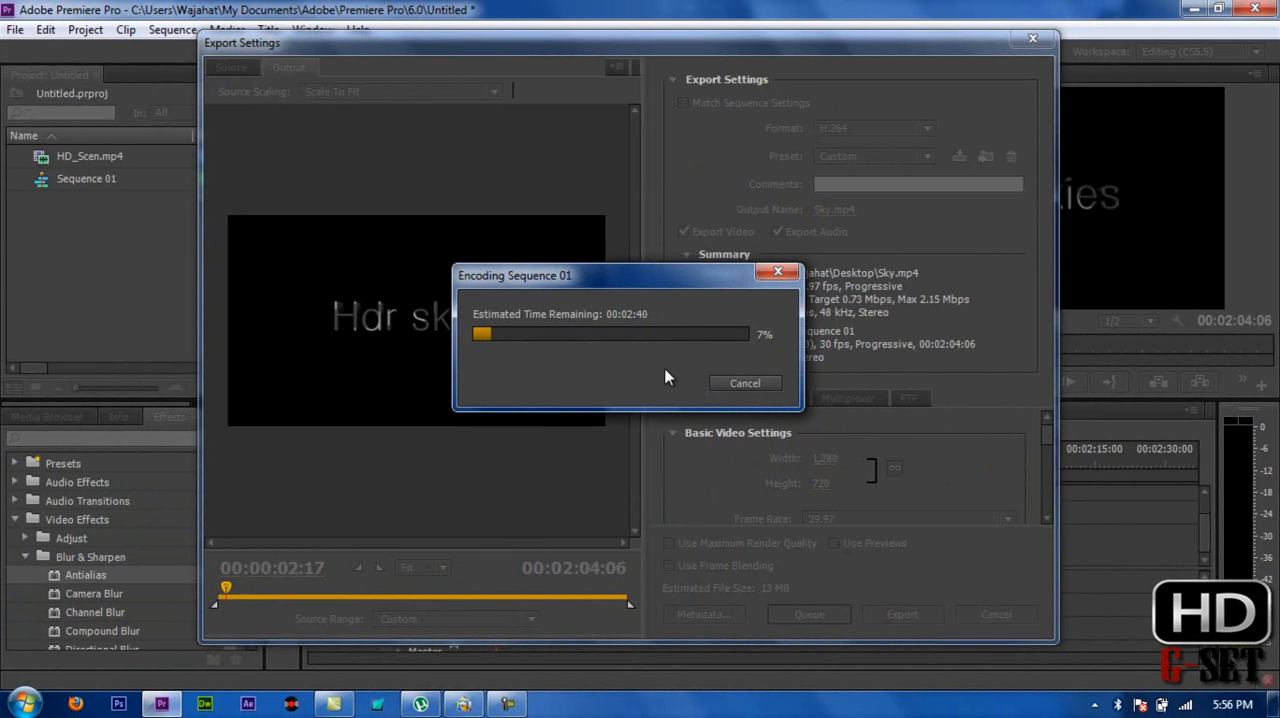